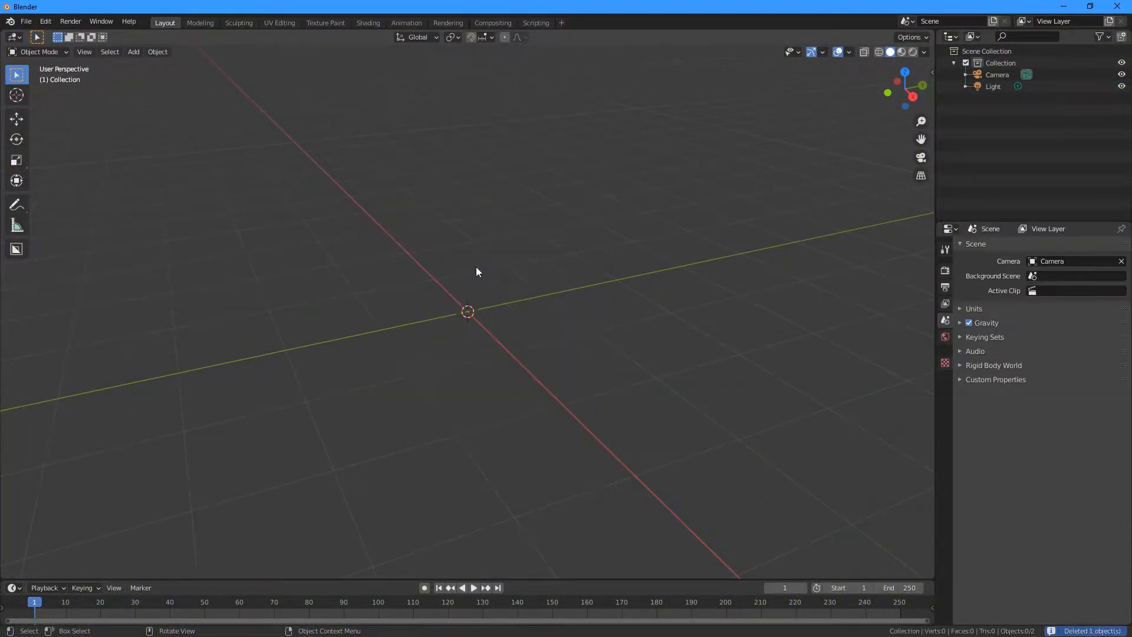
{"action": "mouse_move", "coordinate": [410, 214]}
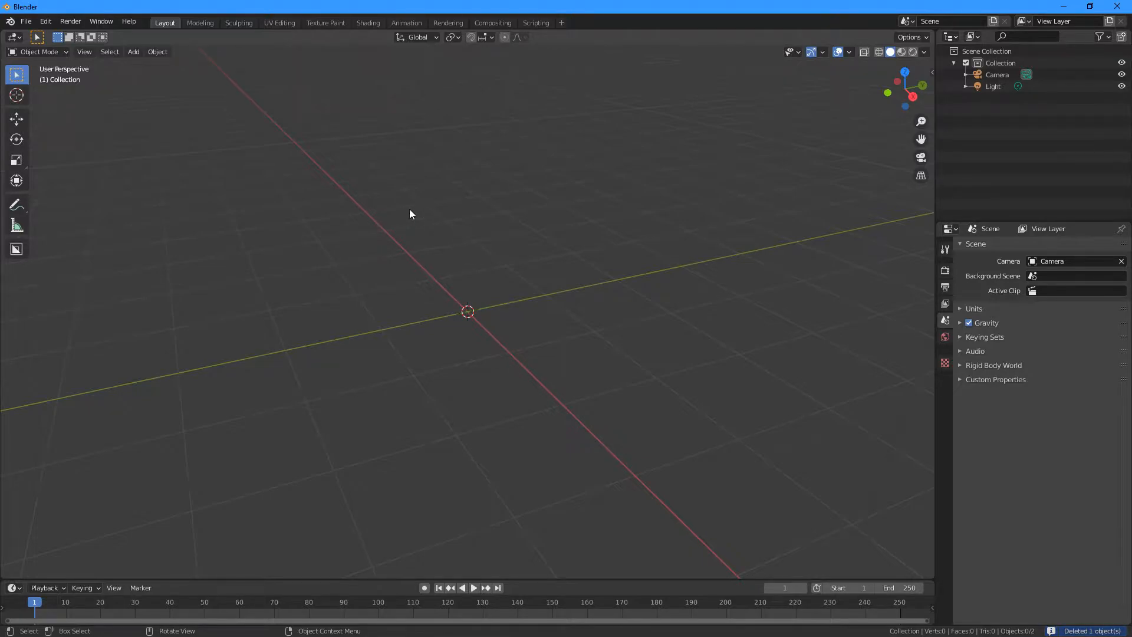
{"action": "mouse_move", "coordinate": [911, 51]}
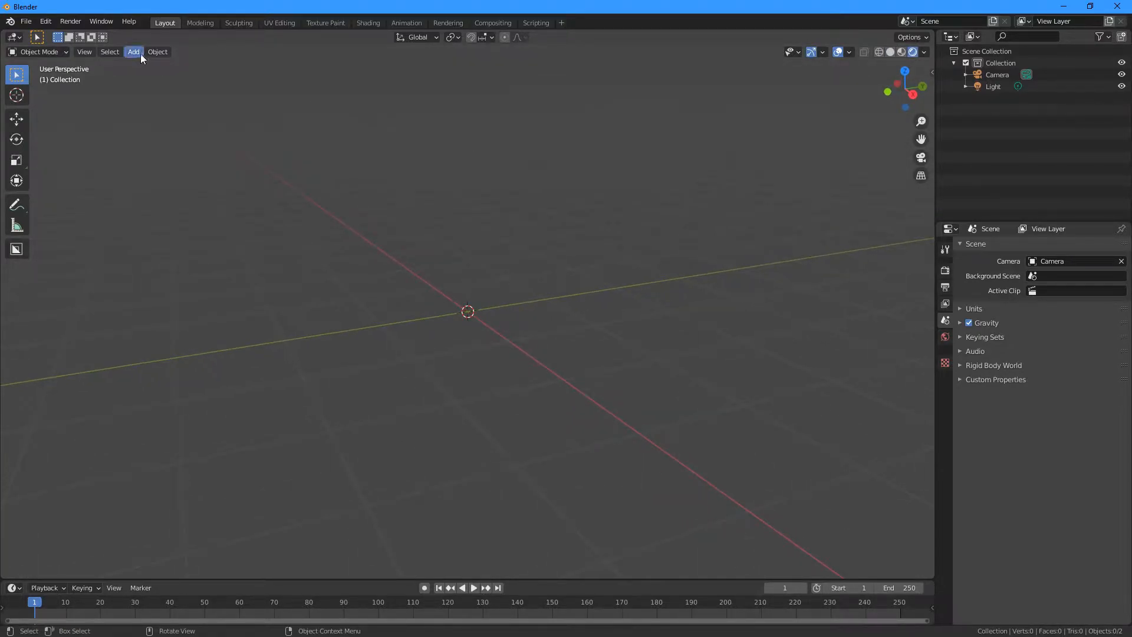
Step: Add a plane mesh and start a new material named Ground on it
{"action": "left_click", "coordinate": [133, 51]}
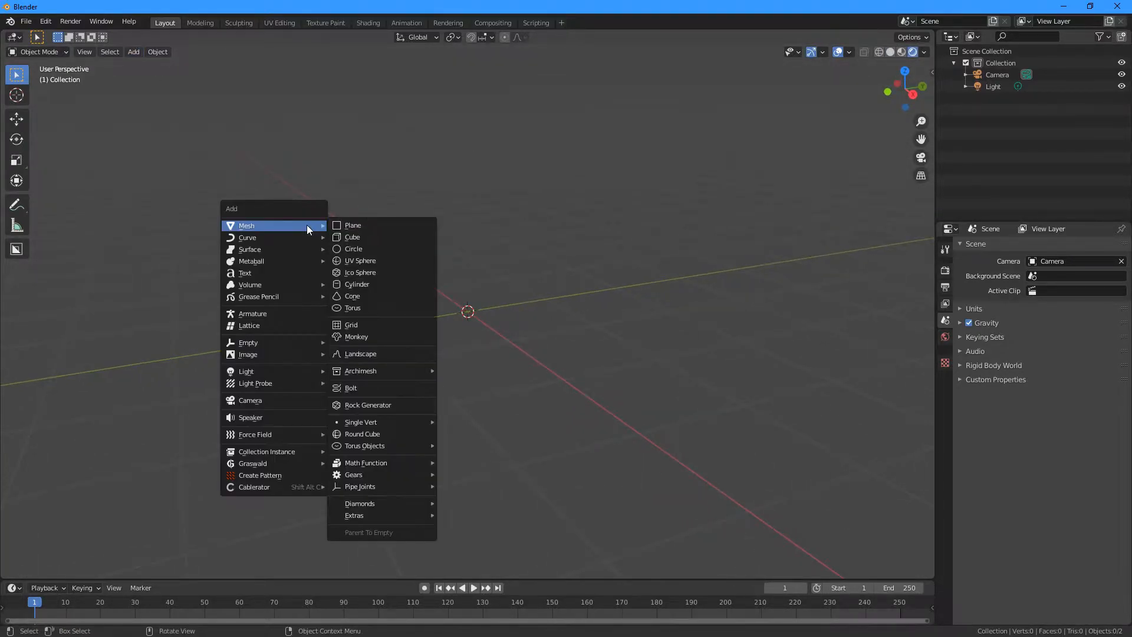
{"action": "left_click", "coordinate": [352, 224]}
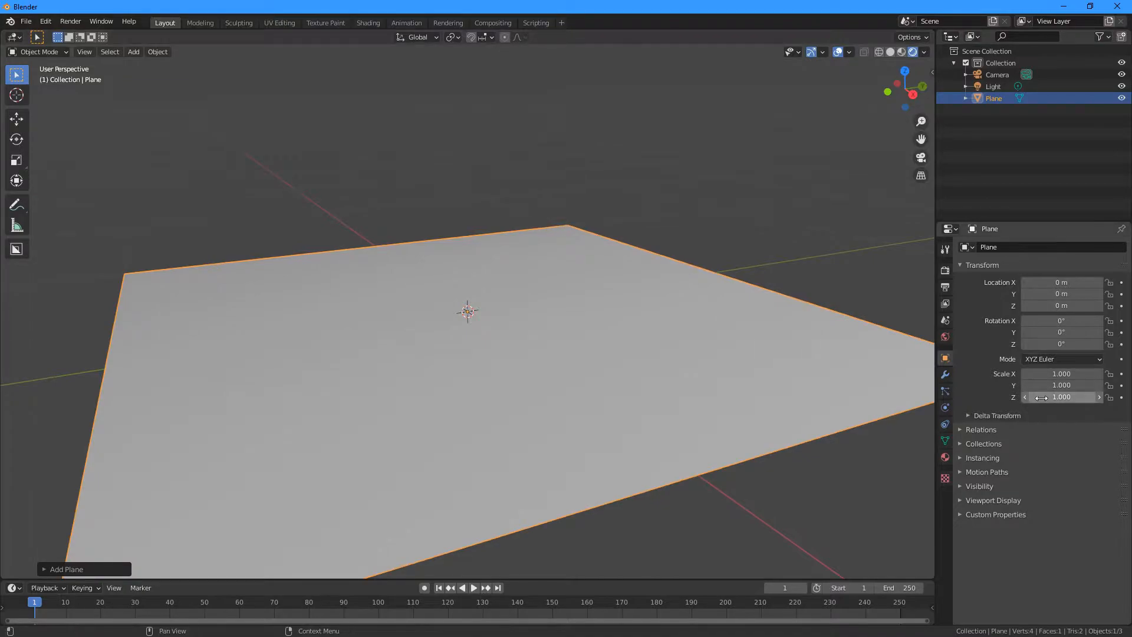
{"action": "left_click", "coordinate": [944, 456]}
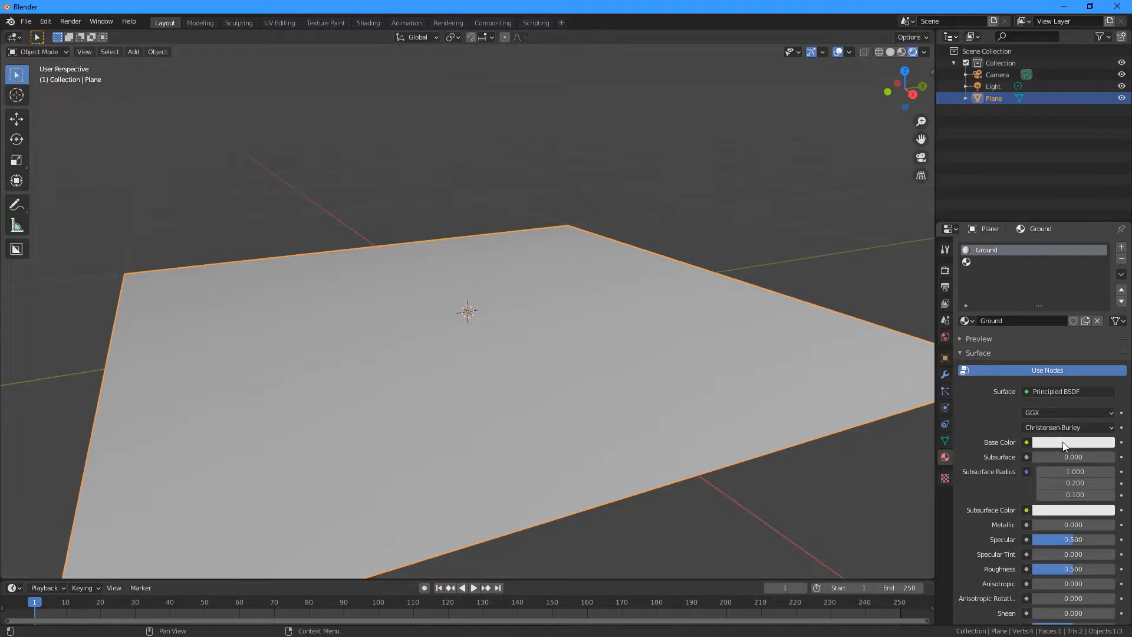
Step: Add a second material slot holding a new Grass material with yellow-green base colour
{"action": "left_click", "coordinate": [1072, 442]}
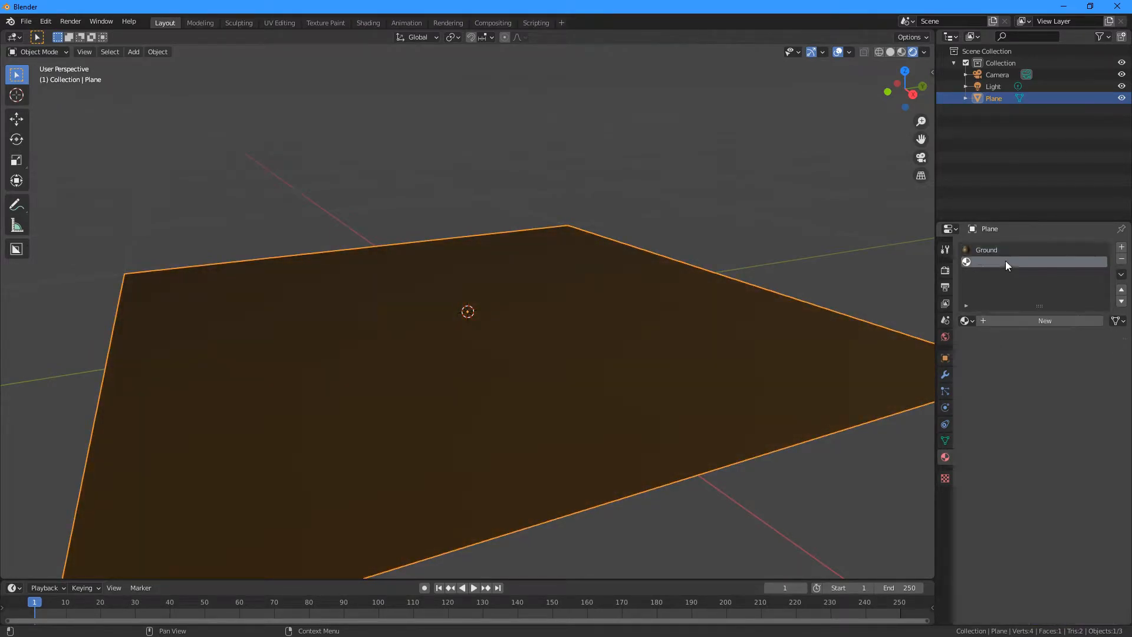
{"action": "left_click", "coordinate": [1043, 320]}
{"action": "type", "text": "Grass"}
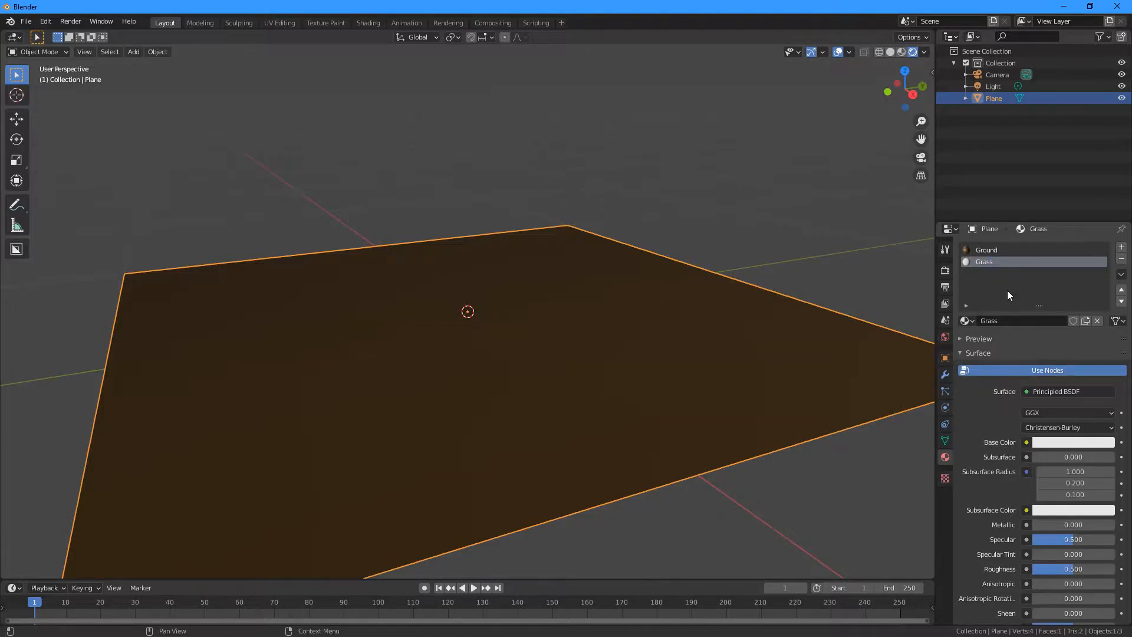
{"action": "left_click", "coordinate": [1073, 442]}
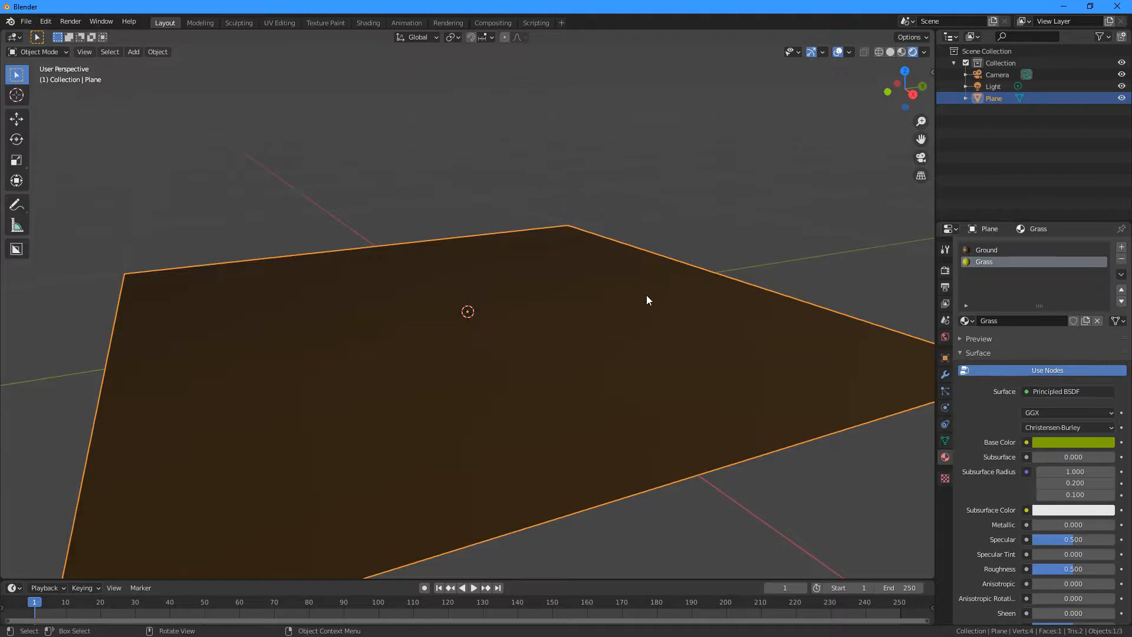
{"action": "mouse_move", "coordinate": [1003, 431]}
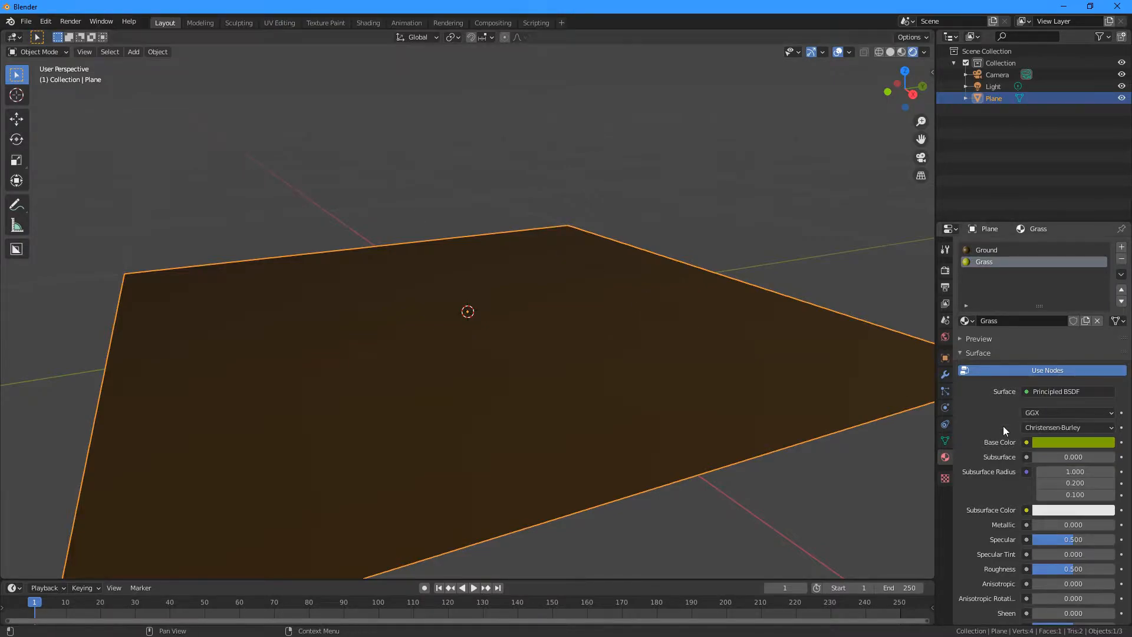
Step: Drive the world background colour with an Environment Texture node
{"action": "left_click", "coordinate": [944, 336]}
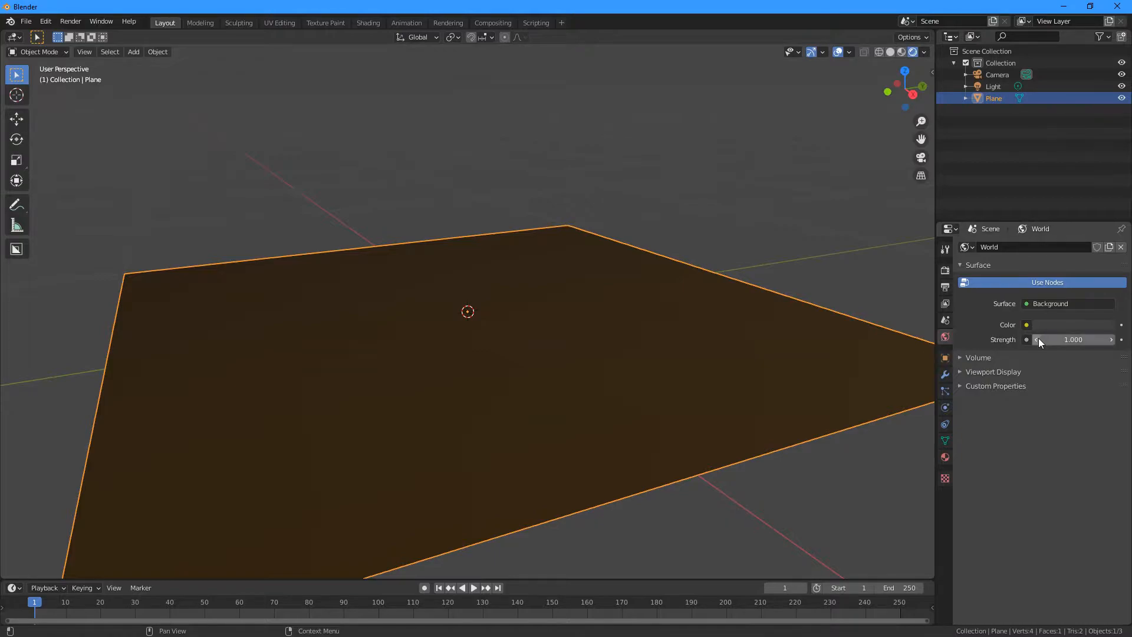
{"action": "mouse_move", "coordinate": [955, 316]}
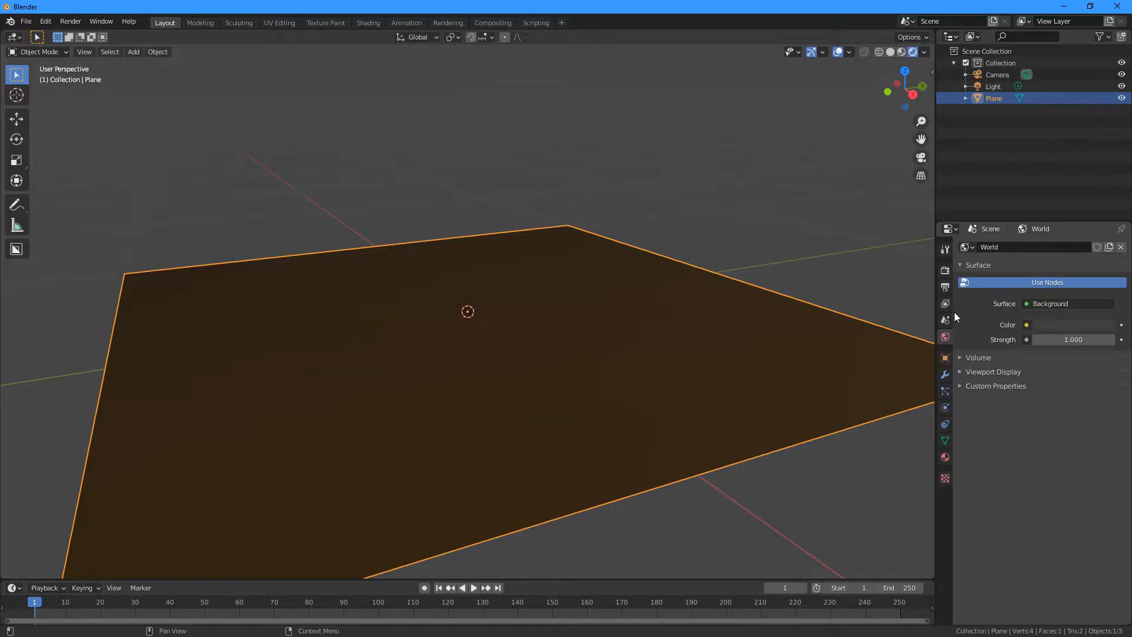
{"action": "mouse_move", "coordinate": [1025, 328]}
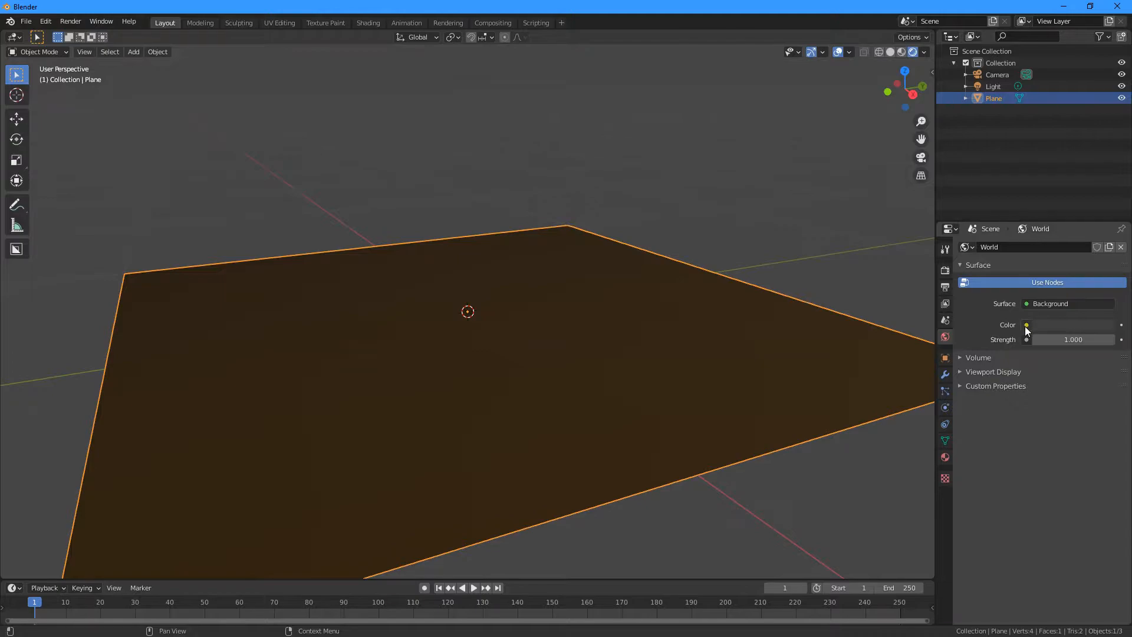
{"action": "left_click", "coordinate": [1025, 324]}
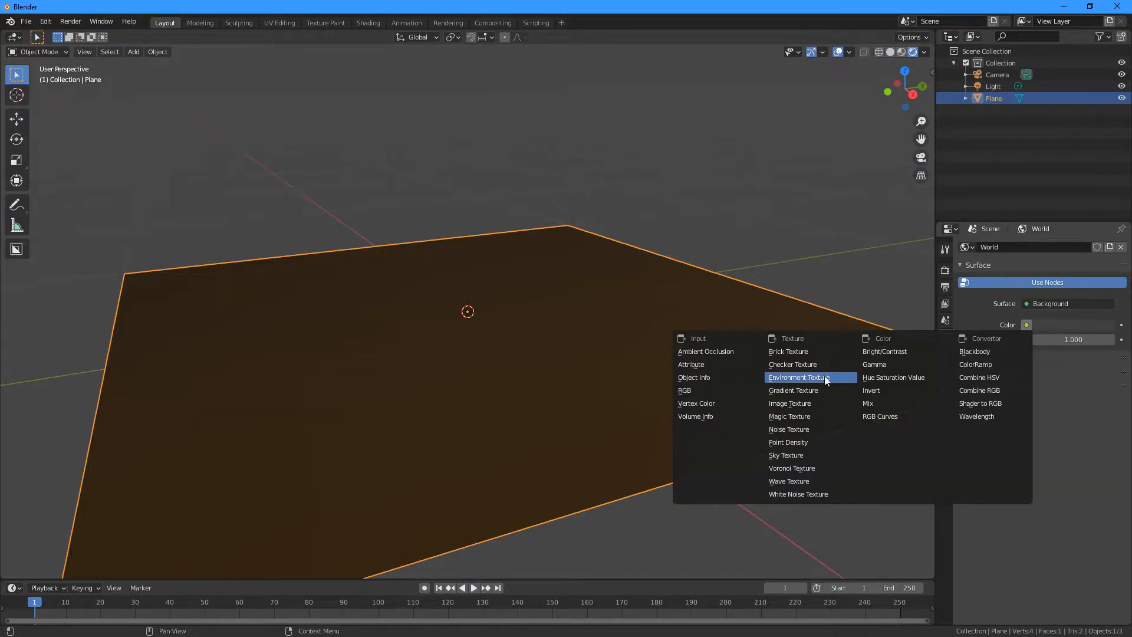
{"action": "left_click", "coordinate": [796, 377]}
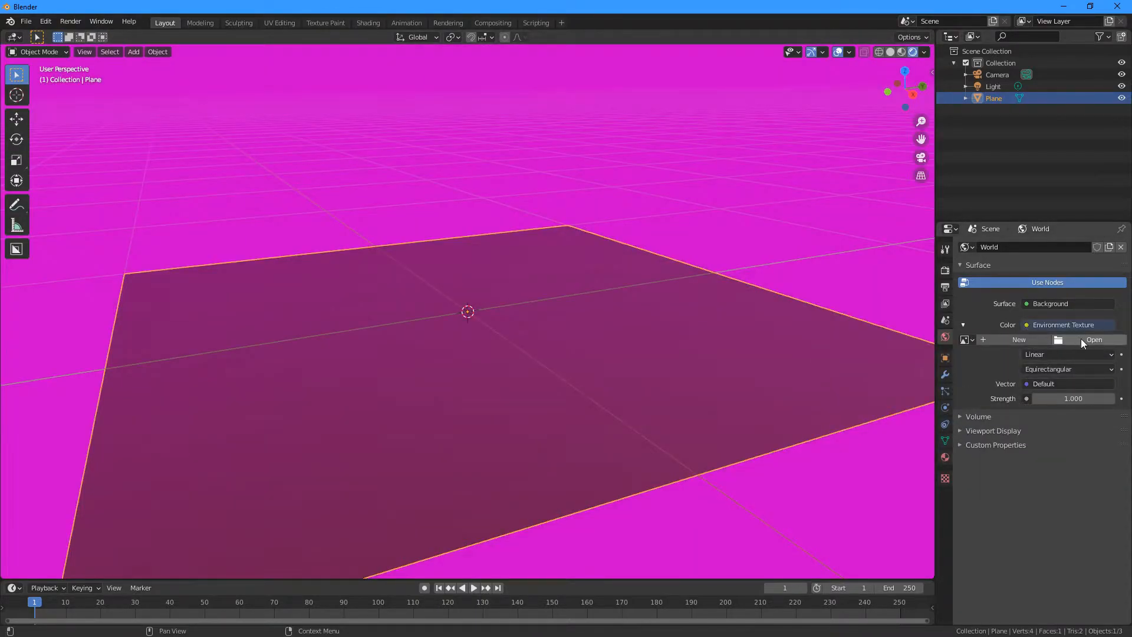
Step: Load hdri_sky_050_2K.exr as the environment texture and set strength to 3
{"action": "left_click", "coordinate": [1093, 339]}
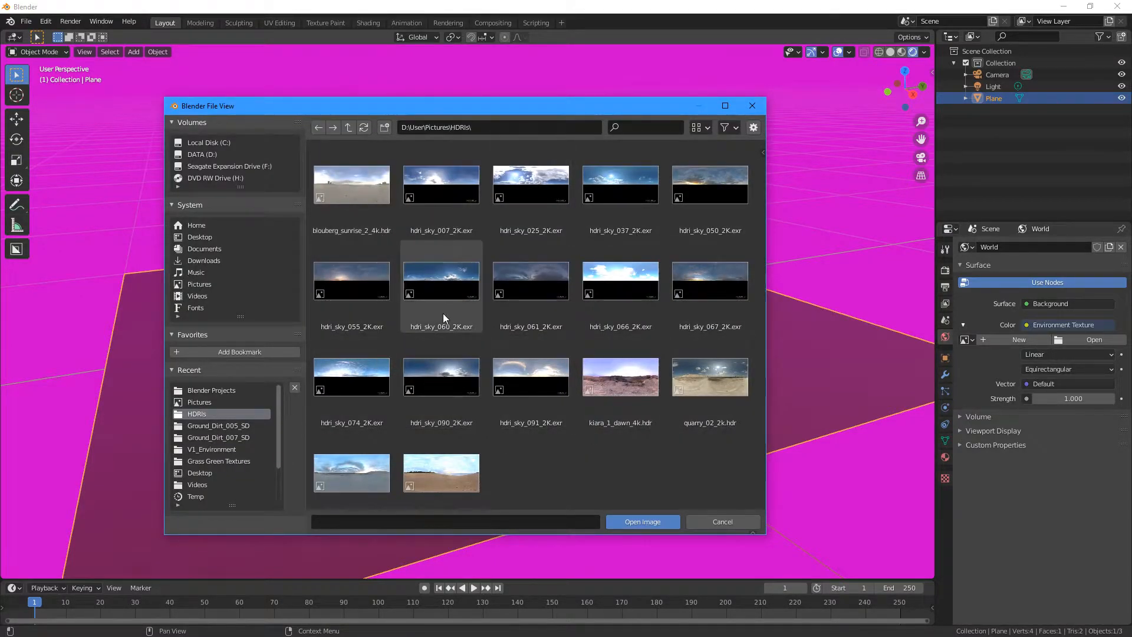
{"action": "mouse_move", "coordinate": [454, 312]}
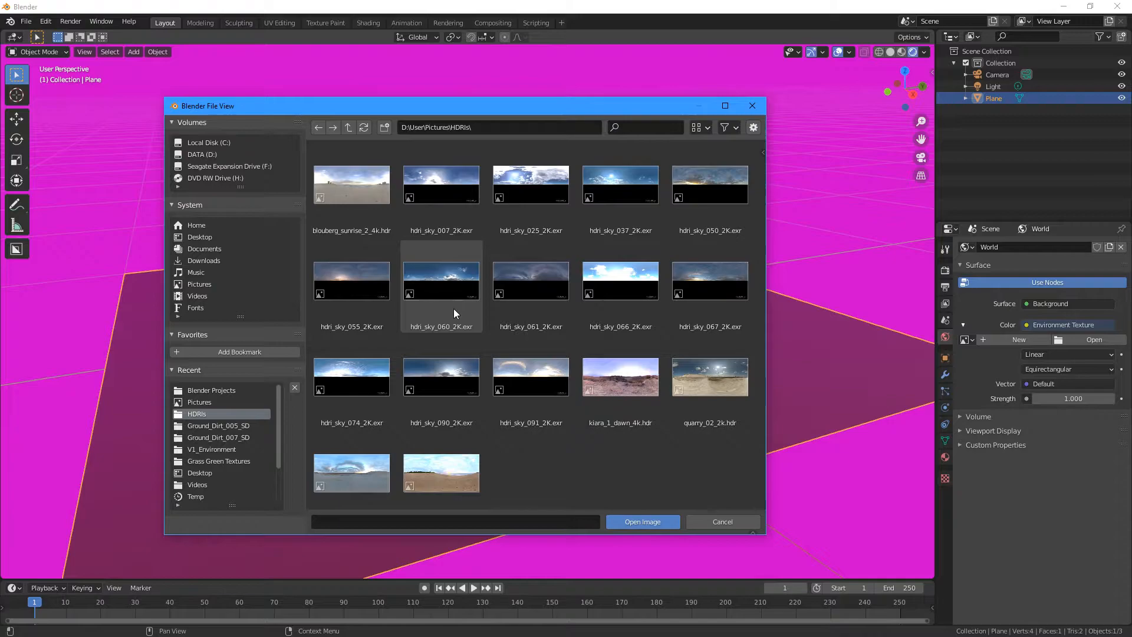
{"action": "mouse_move", "coordinate": [535, 327]}
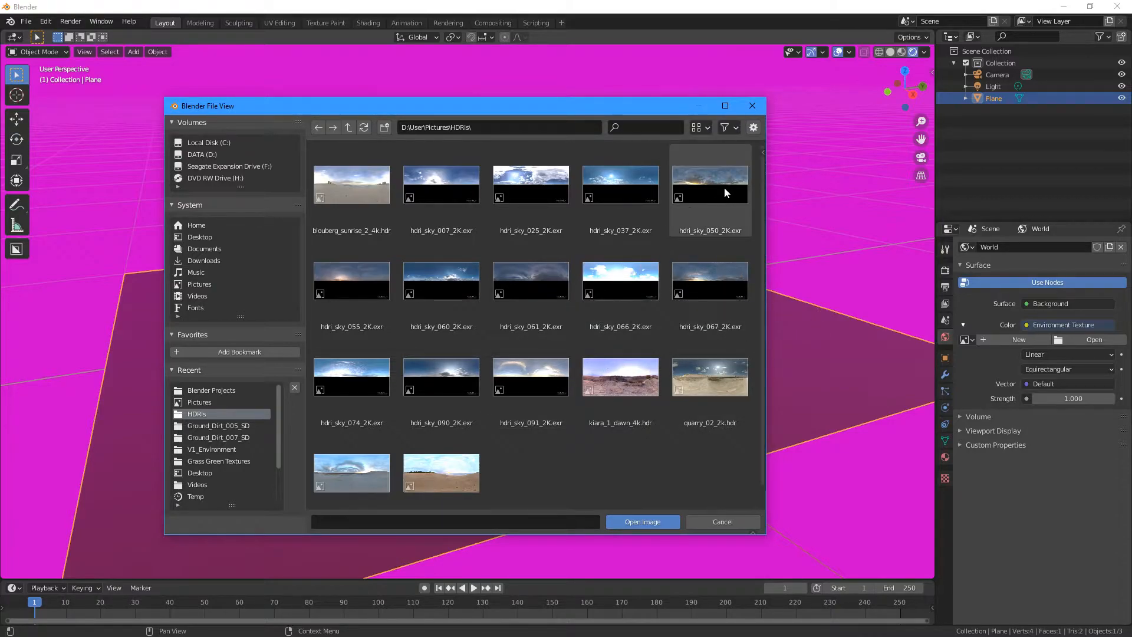
{"action": "left_click", "coordinate": [640, 521]}
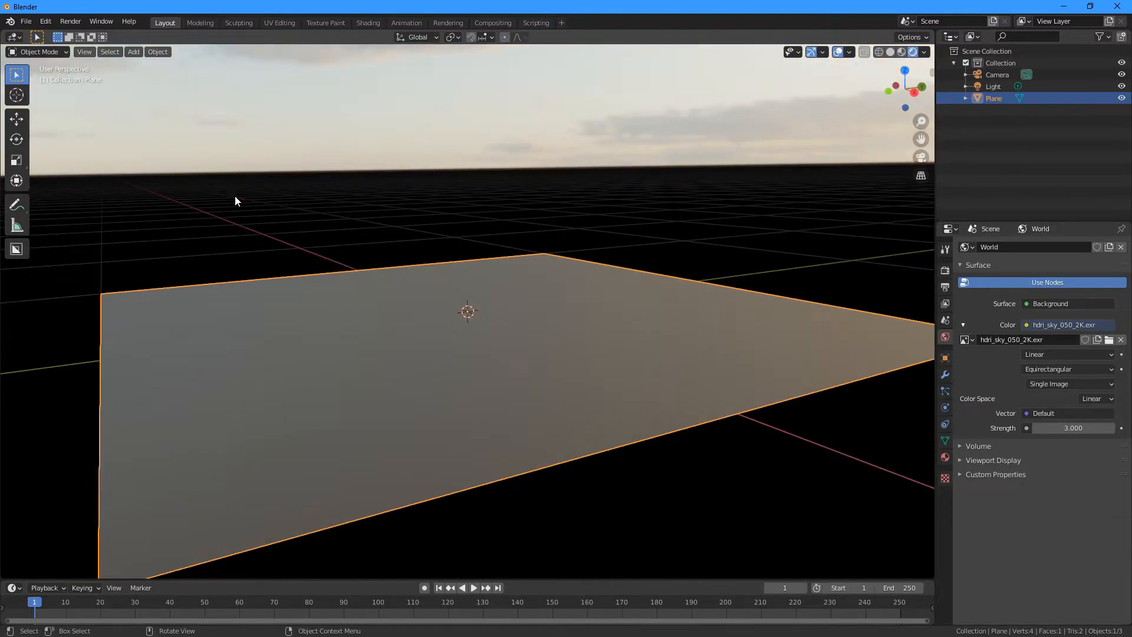
{"action": "mouse_move", "coordinate": [252, 190]}
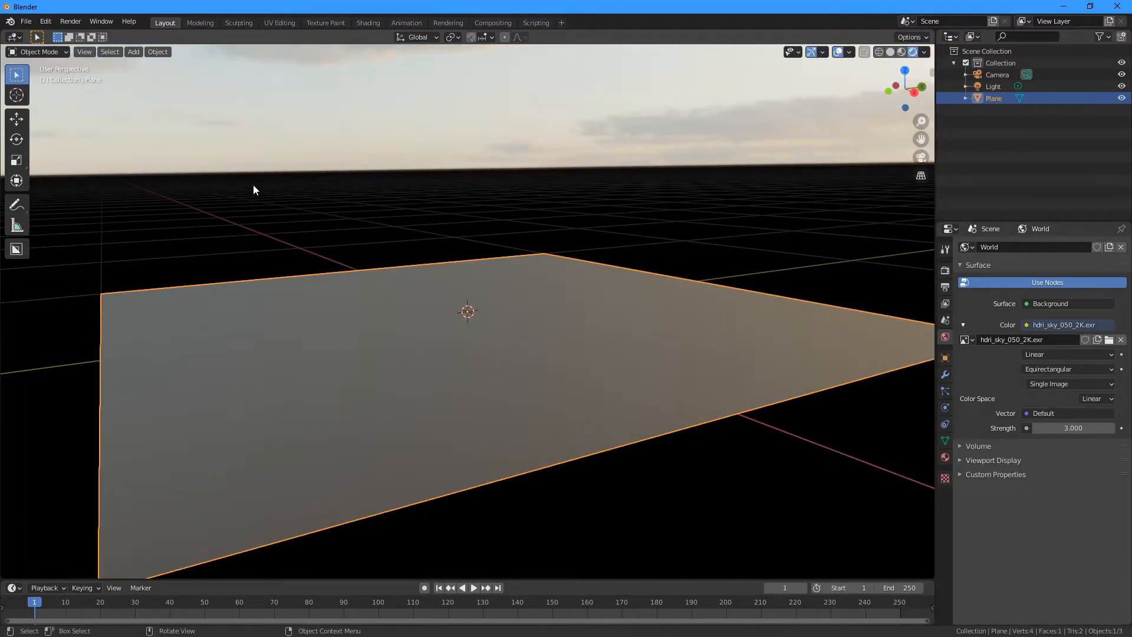
Step: Apply Quick Fur to the plane with Fur Density set to Heavy
{"action": "left_click", "coordinate": [157, 51]}
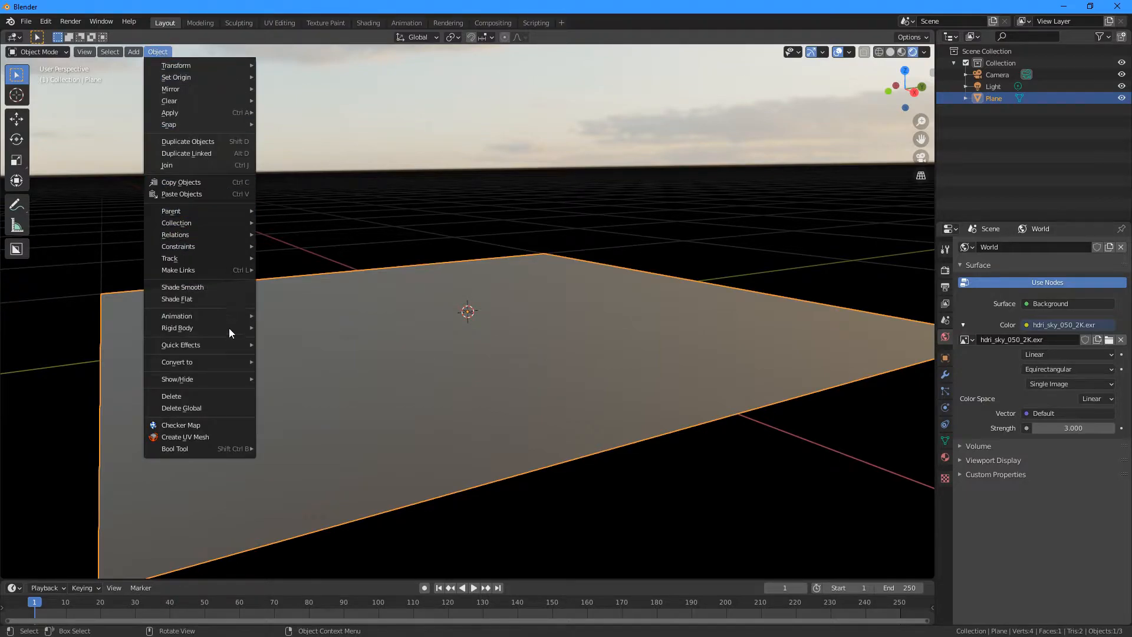
{"action": "left_click", "coordinate": [181, 344]}
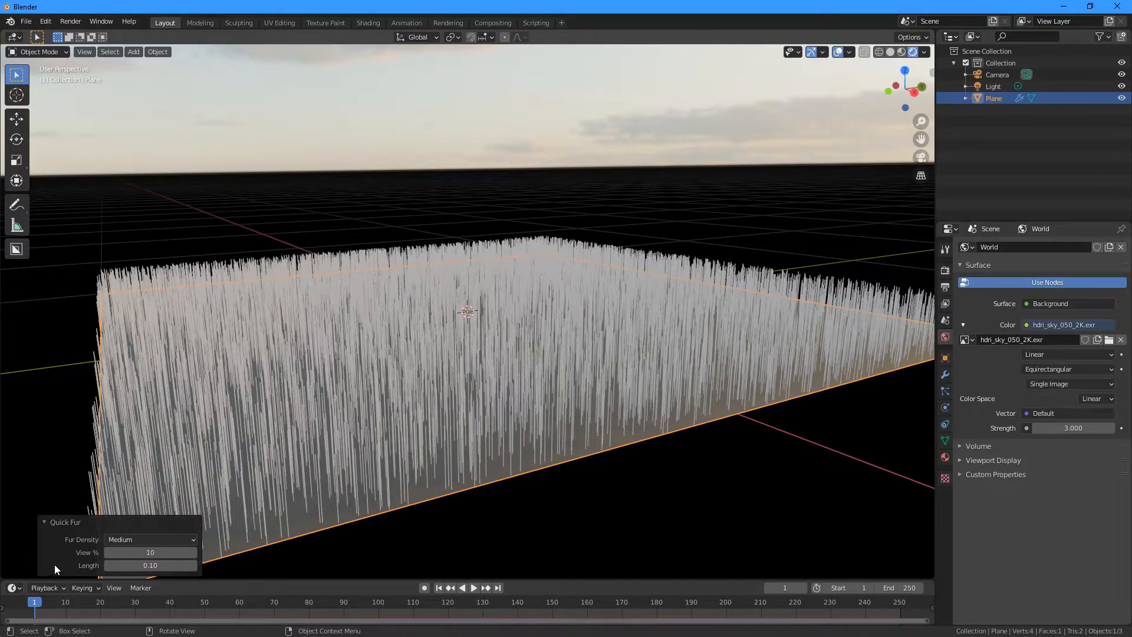
{"action": "left_click", "coordinate": [149, 538]}
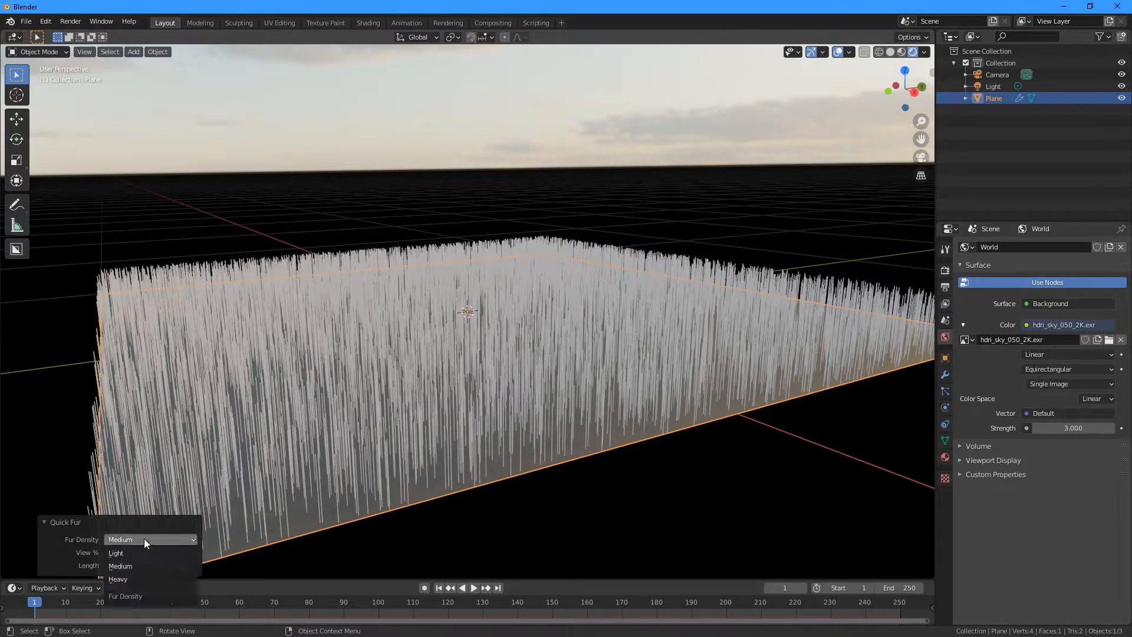
{"action": "left_click", "coordinate": [118, 578]}
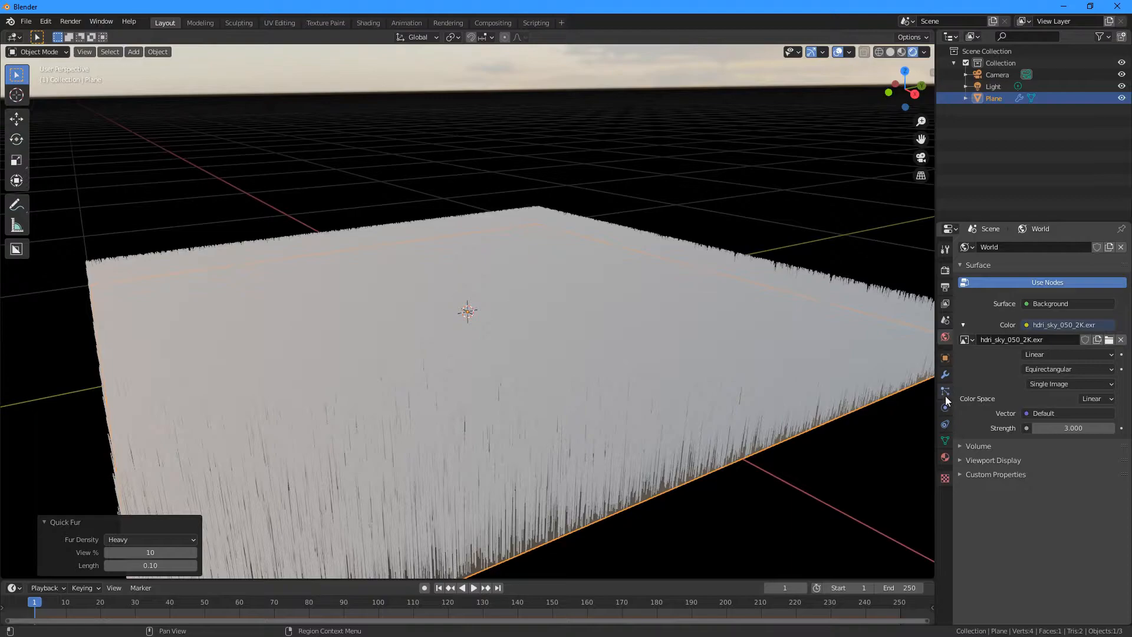
Step: Render the hair particles with the Grass material
{"action": "left_click", "coordinate": [944, 392]}
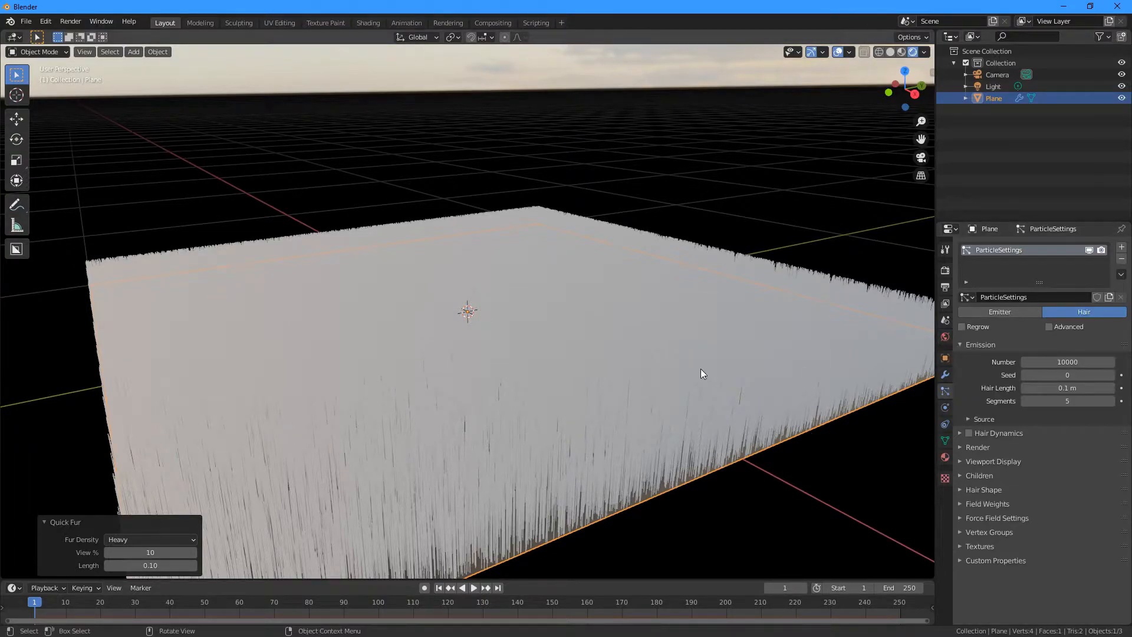
{"action": "mouse_move", "coordinate": [502, 424]}
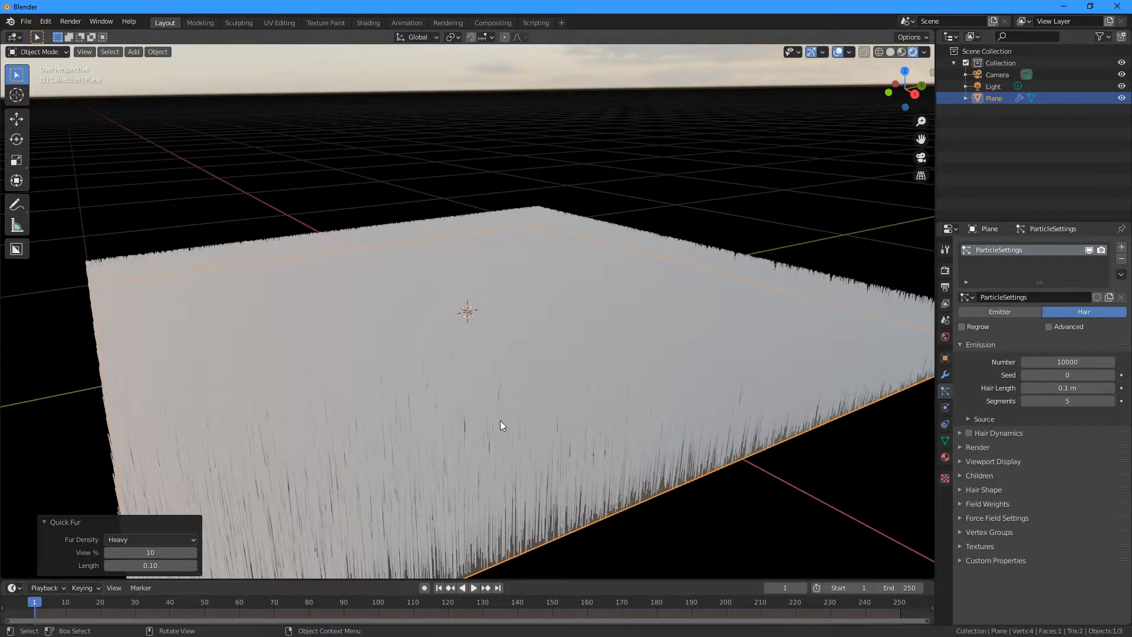
{"action": "mouse_move", "coordinate": [898, 442]}
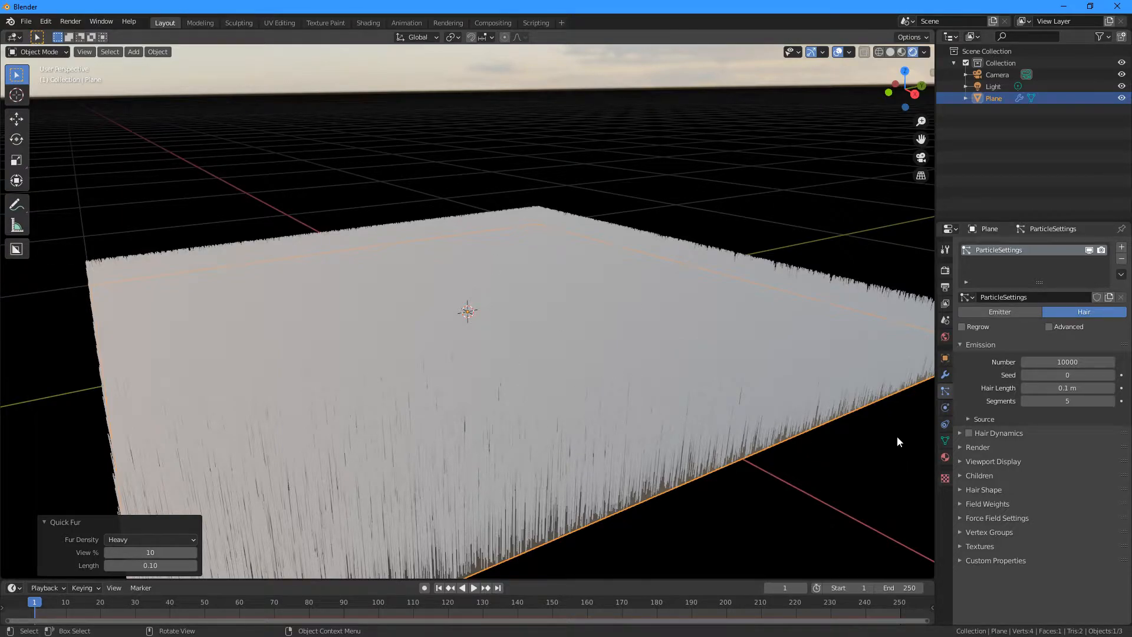
{"action": "left_click", "coordinate": [978, 447]}
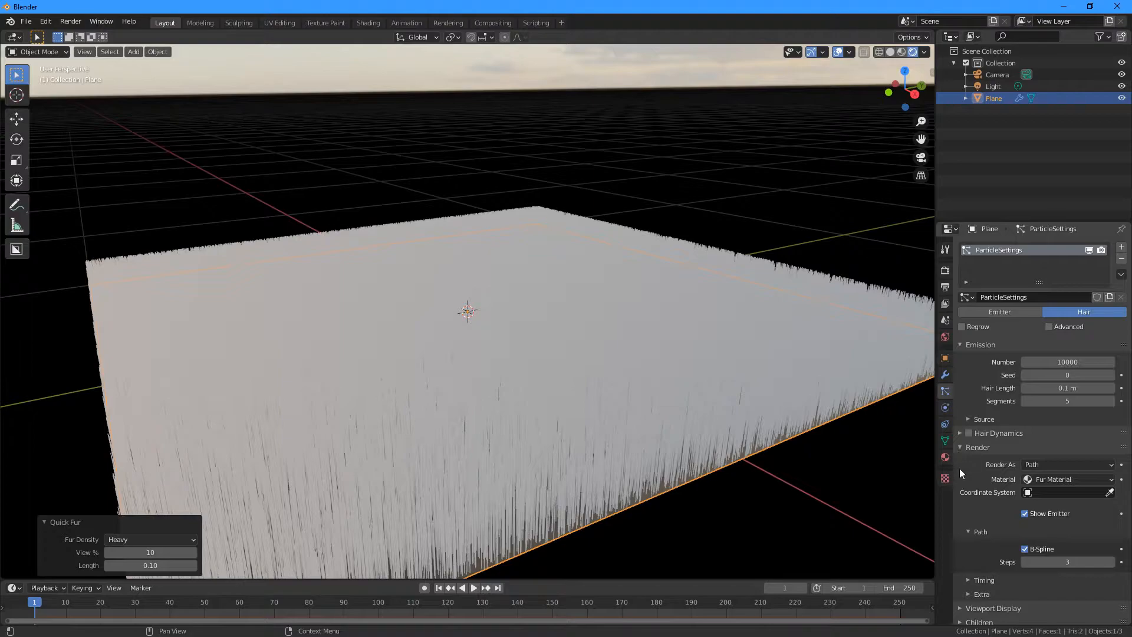
{"action": "left_click", "coordinate": [1068, 478]}
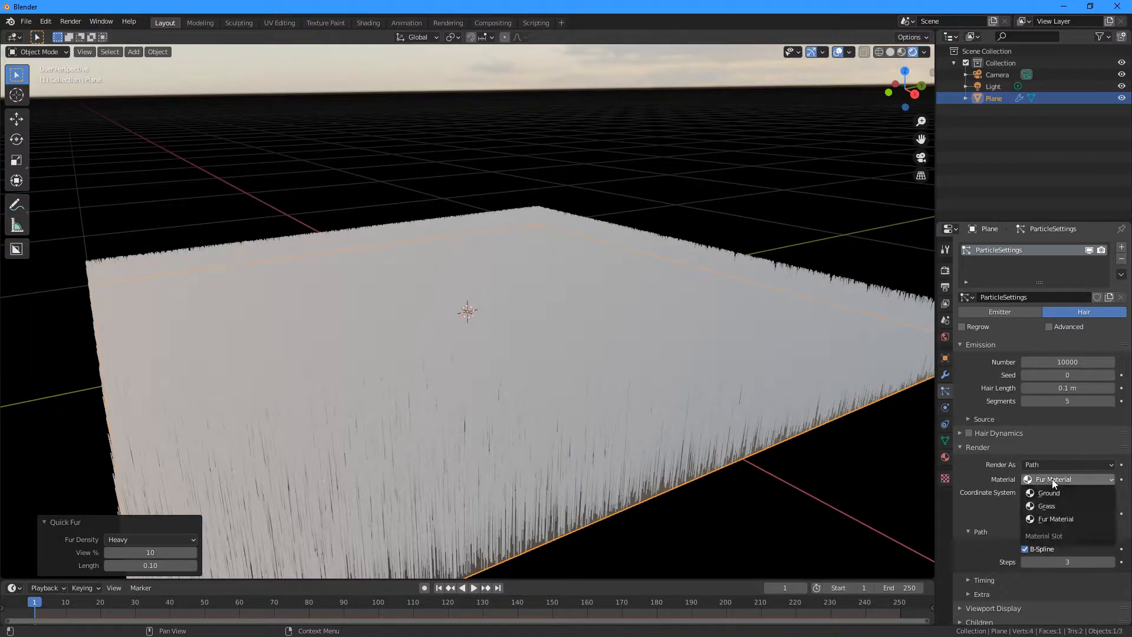
{"action": "left_click", "coordinate": [1046, 505]}
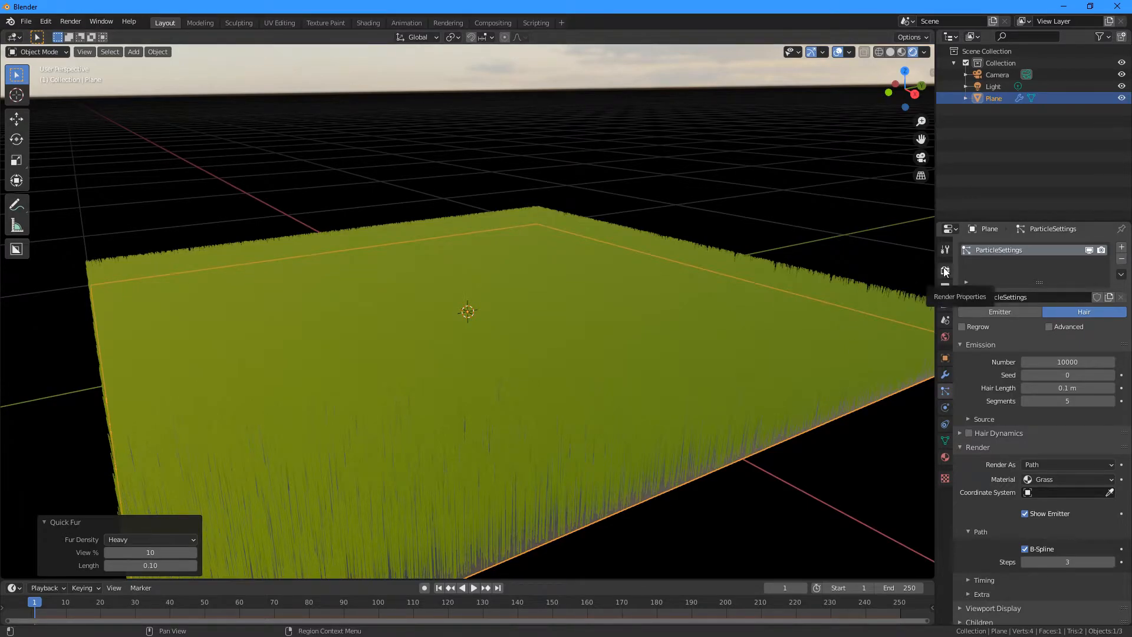
Step: Enable Ambient Occlusion and Bloom in the render settings
{"action": "left_click", "coordinate": [944, 272]}
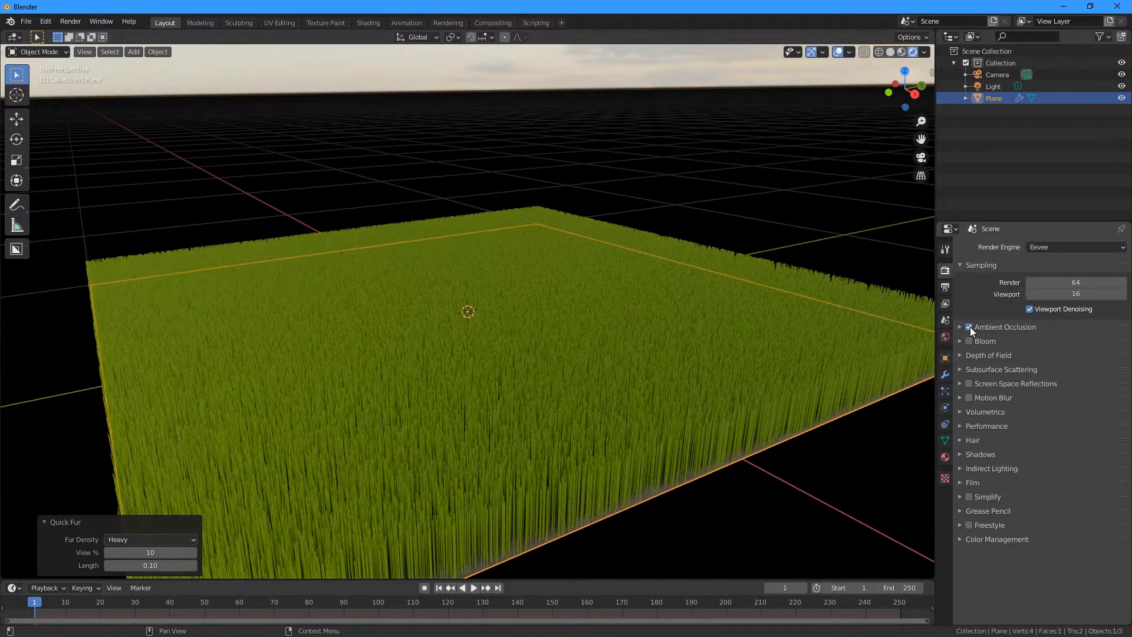
{"action": "left_click", "coordinate": [969, 341]}
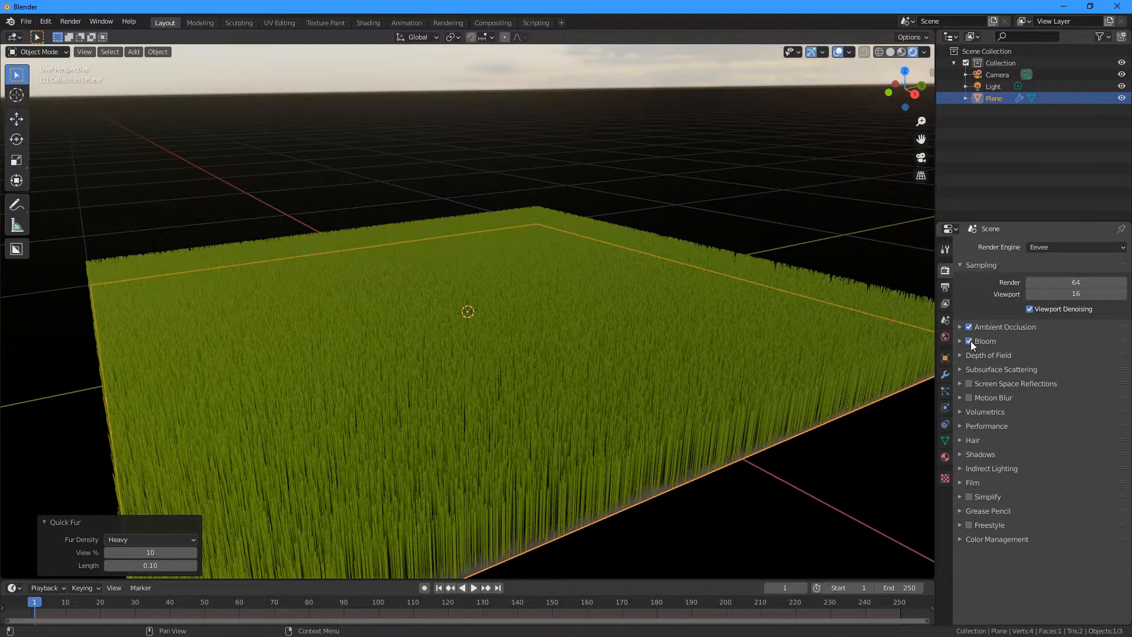
{"action": "left_click", "coordinate": [944, 391]}
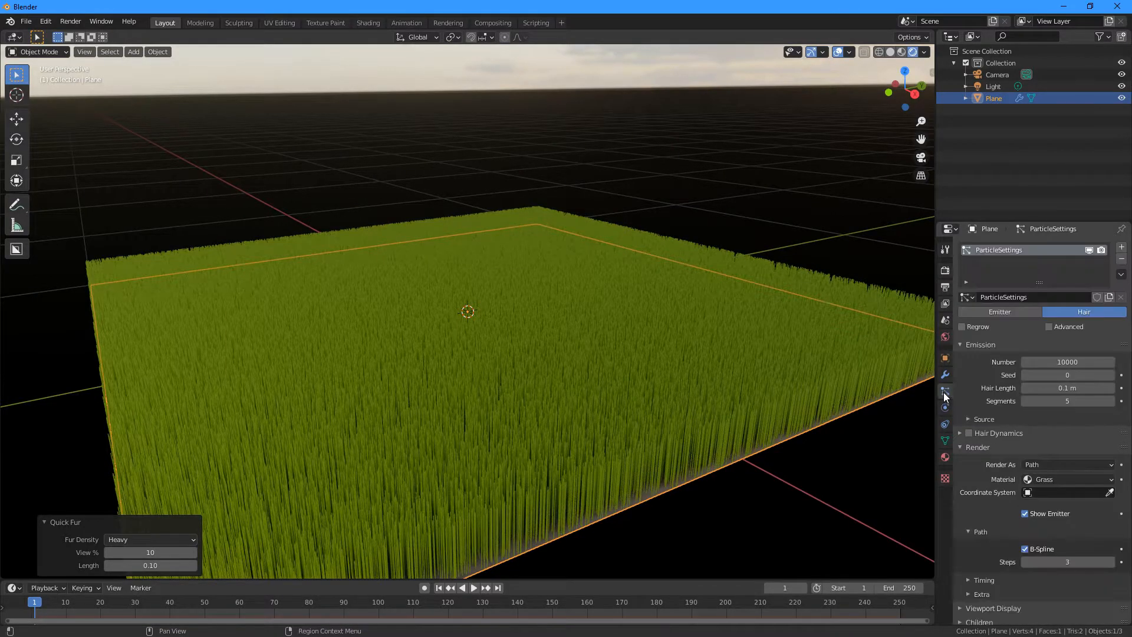
Step: Set children to Interpolated and preview in Rendered shading with overlays hidden
{"action": "scroll", "scroll_direction": "down", "scroll_amount": 3}
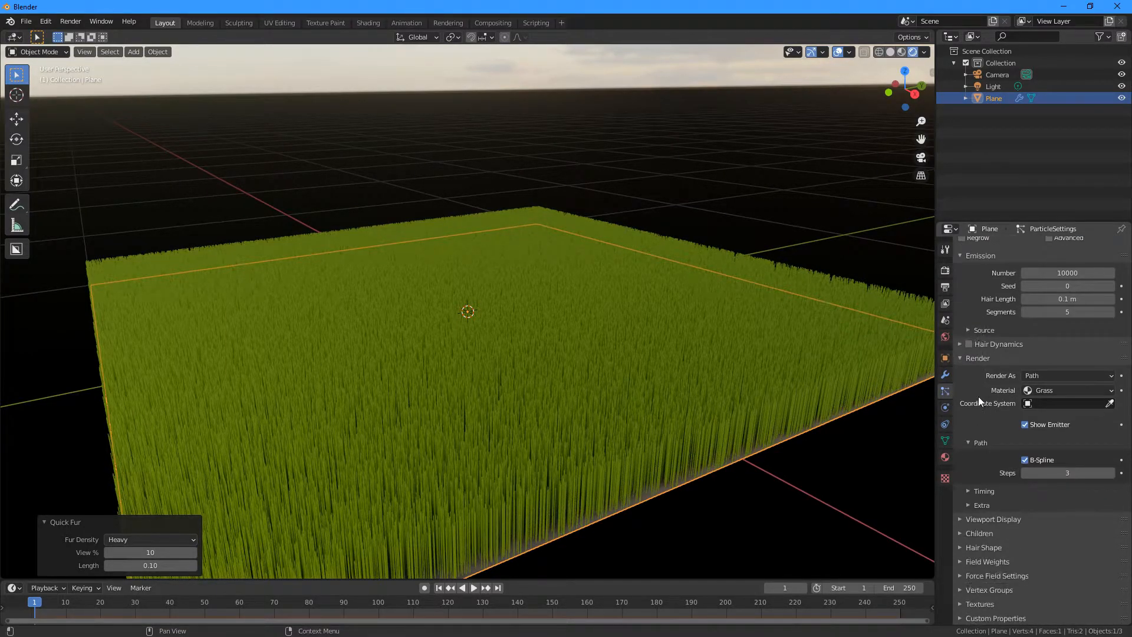
{"action": "left_click", "coordinate": [961, 532]}
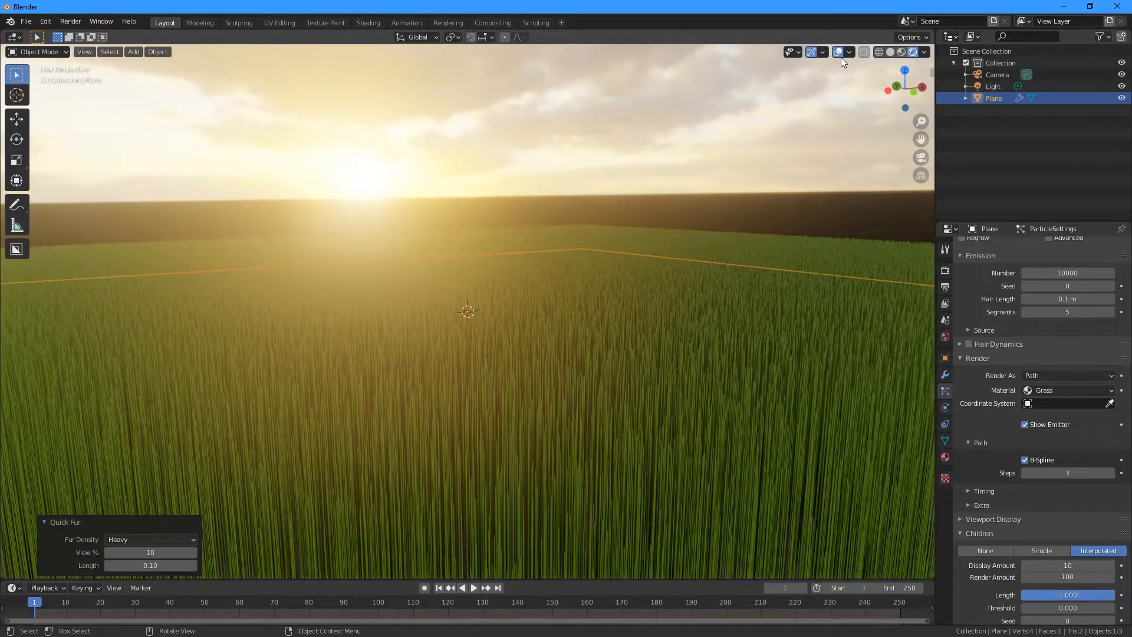
{"action": "left_click", "coordinate": [838, 50]}
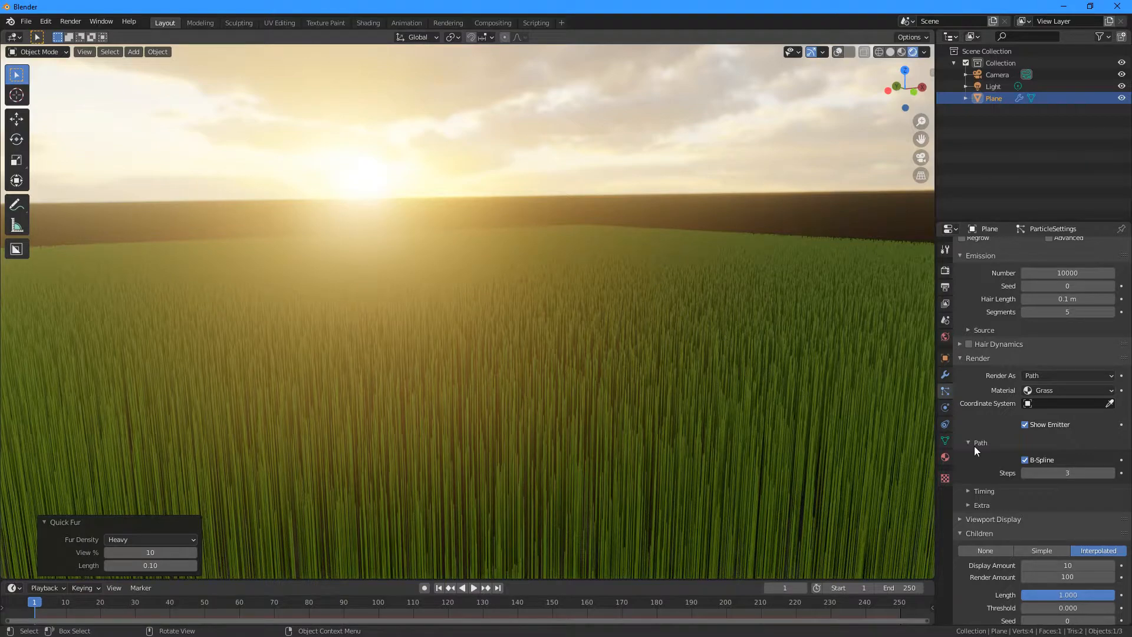
Step: Adjust the child hairs' Endpoint roughness for random strand variation
{"action": "scroll", "scroll_direction": "down", "scroll_amount": 3}
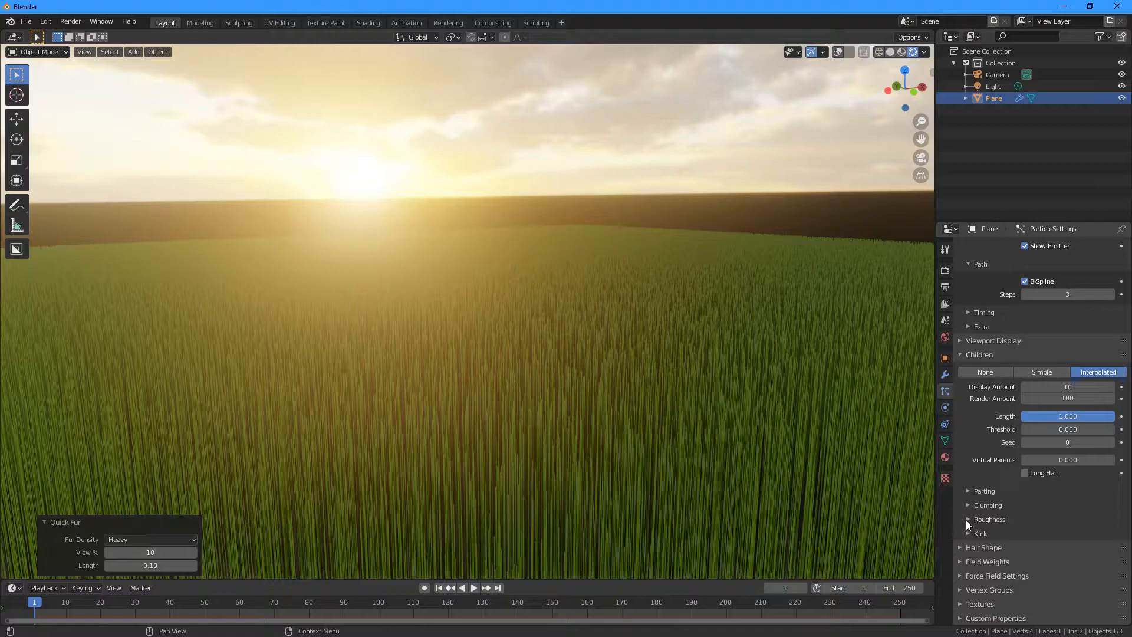
{"action": "left_click", "coordinate": [989, 519]}
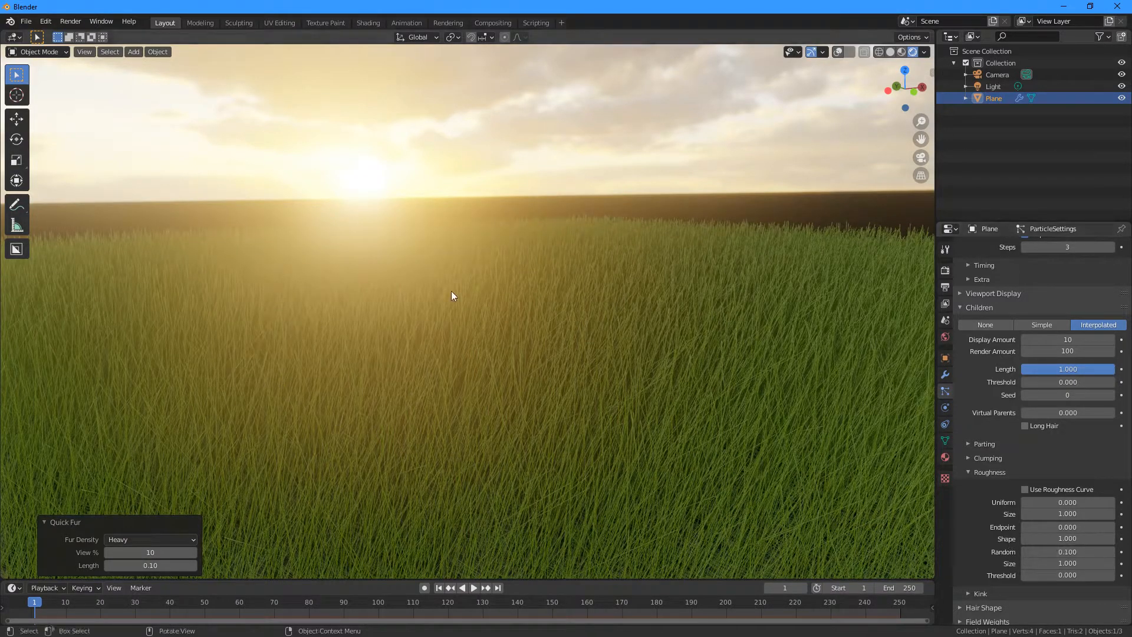
{"action": "mouse_move", "coordinate": [440, 483]}
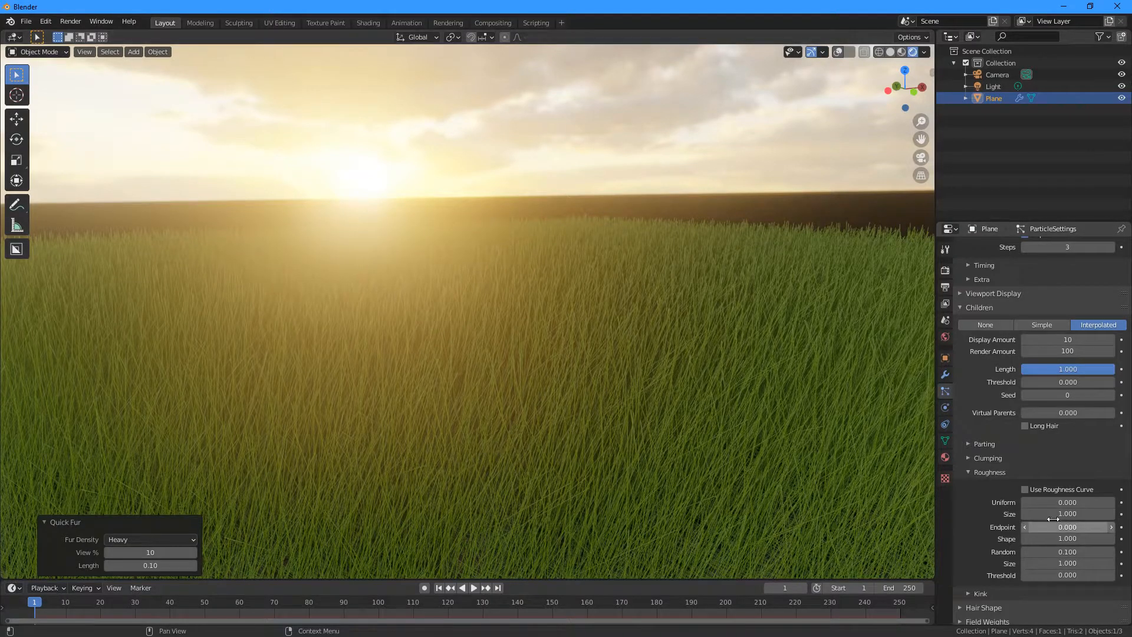
{"action": "double_click", "coordinate": [1067, 502]}
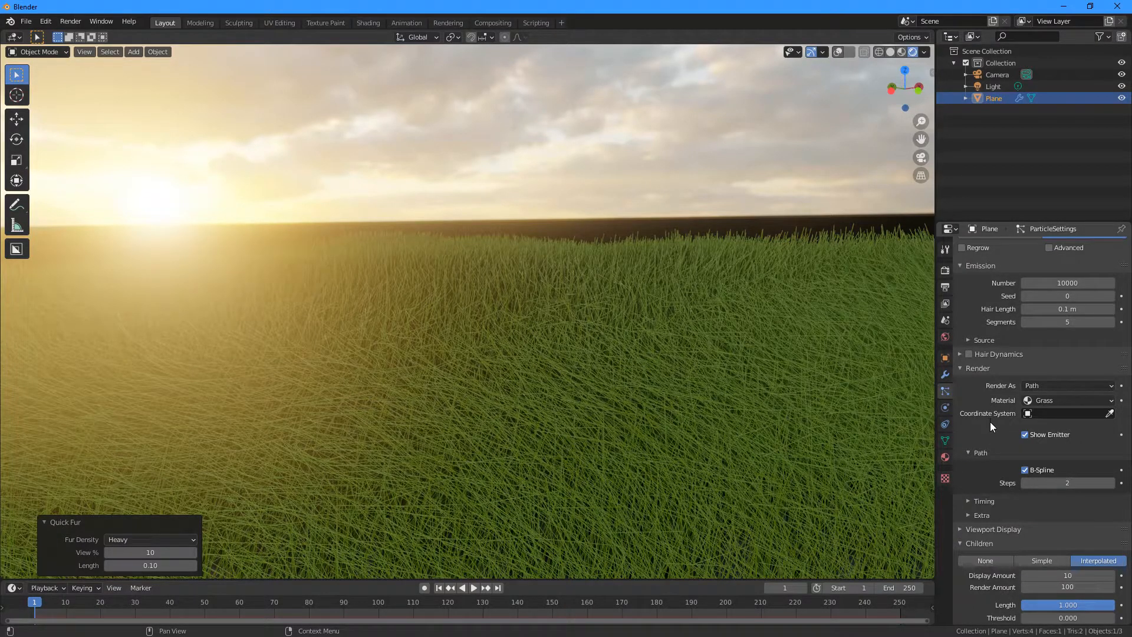
Step: Keep both render Path Steps and viewport Strand Steps at 2
{"action": "scroll", "scroll_direction": "down", "scroll_amount": 3}
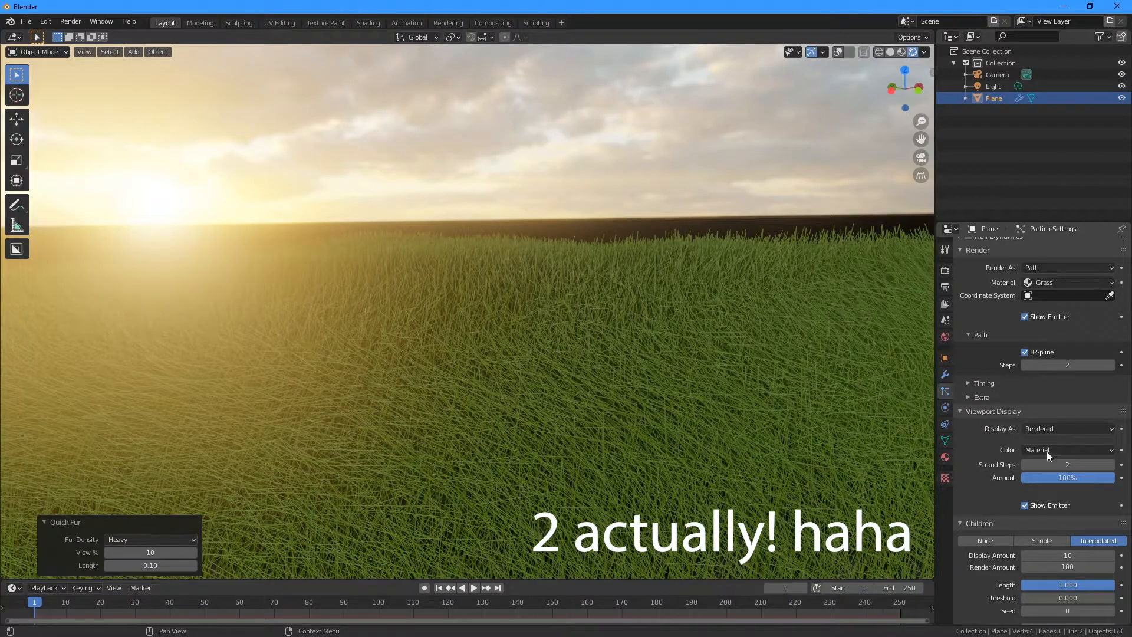
{"action": "left_click", "coordinate": [1111, 465]}
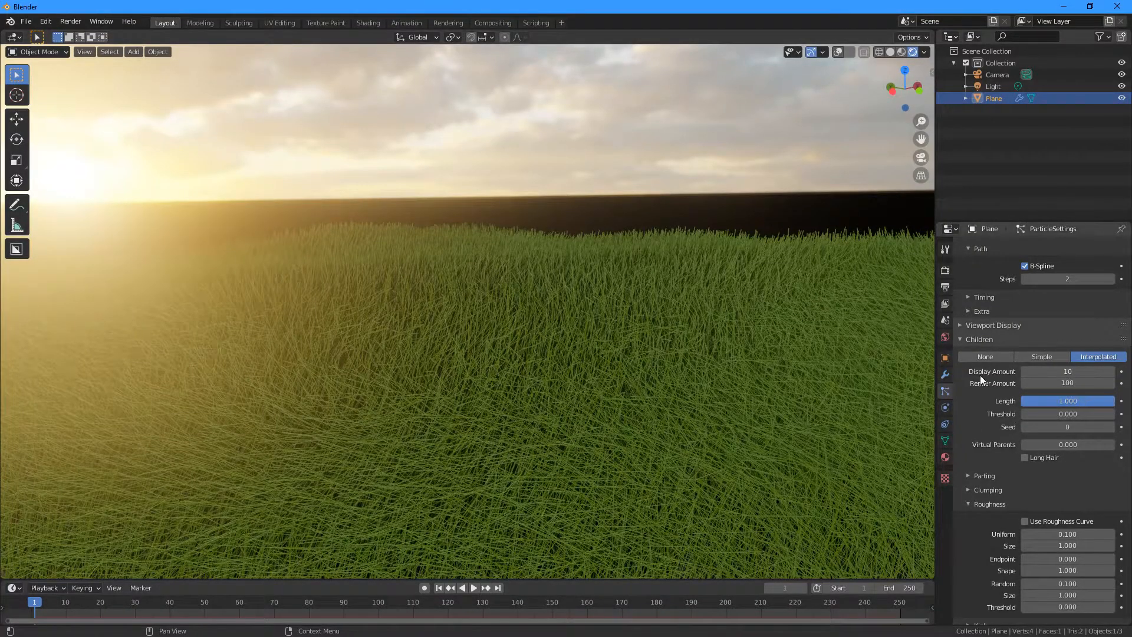
Step: Set child hairs Display Amount and Render Amount both to 30
{"action": "left_click", "coordinate": [1068, 371]}
{"action": "type", "text": "30"}
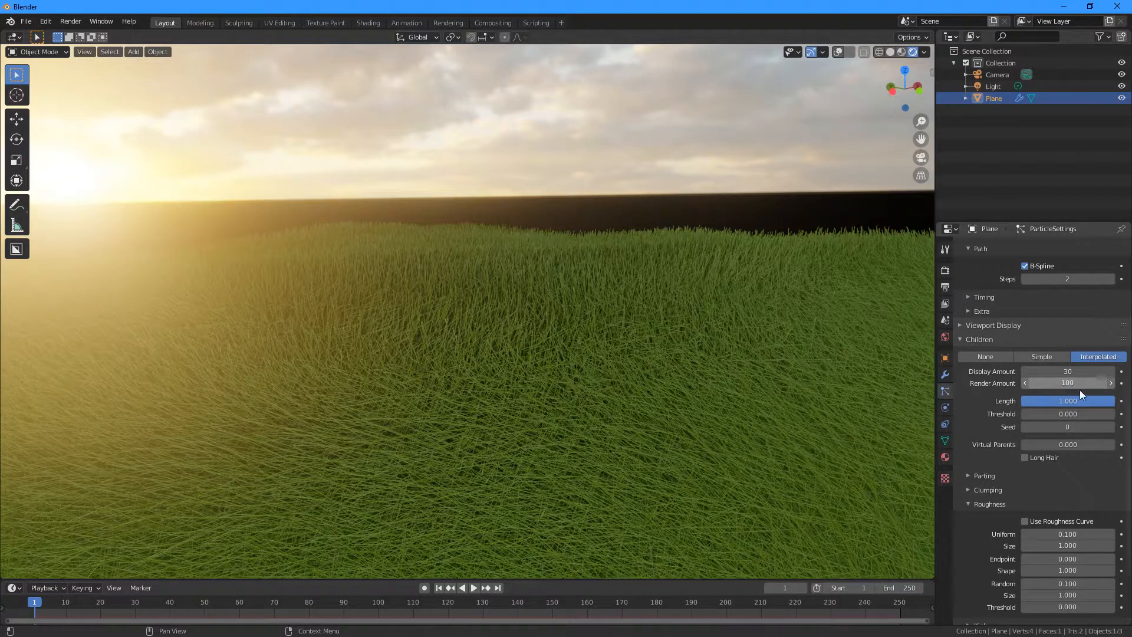
{"action": "mouse_move", "coordinate": [1068, 382]}
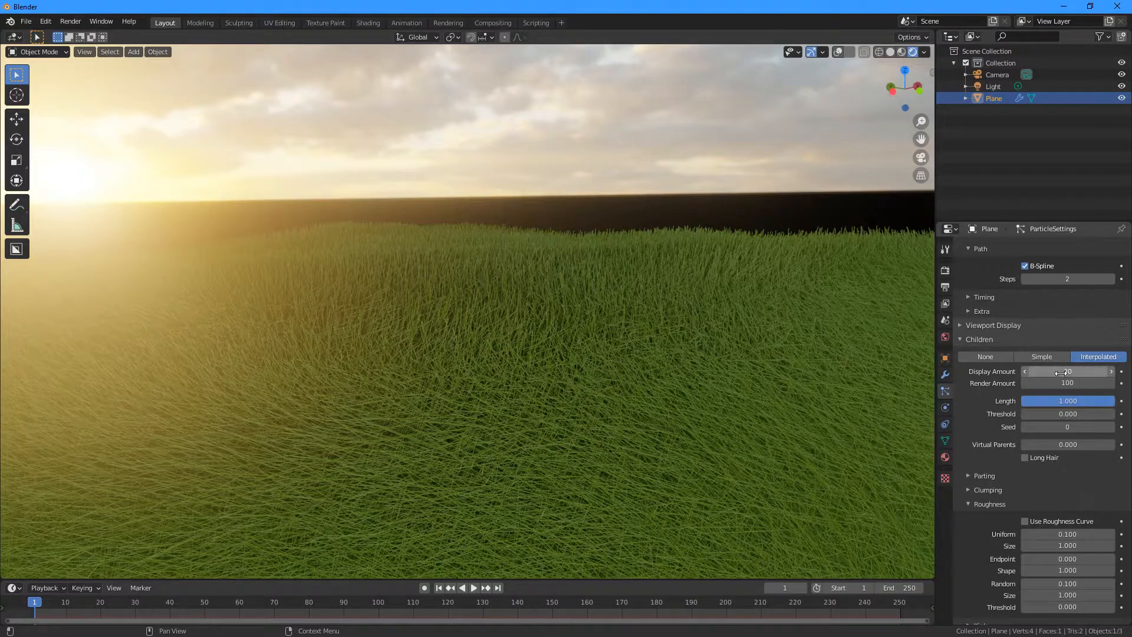
{"action": "left_click", "coordinate": [1066, 382]}
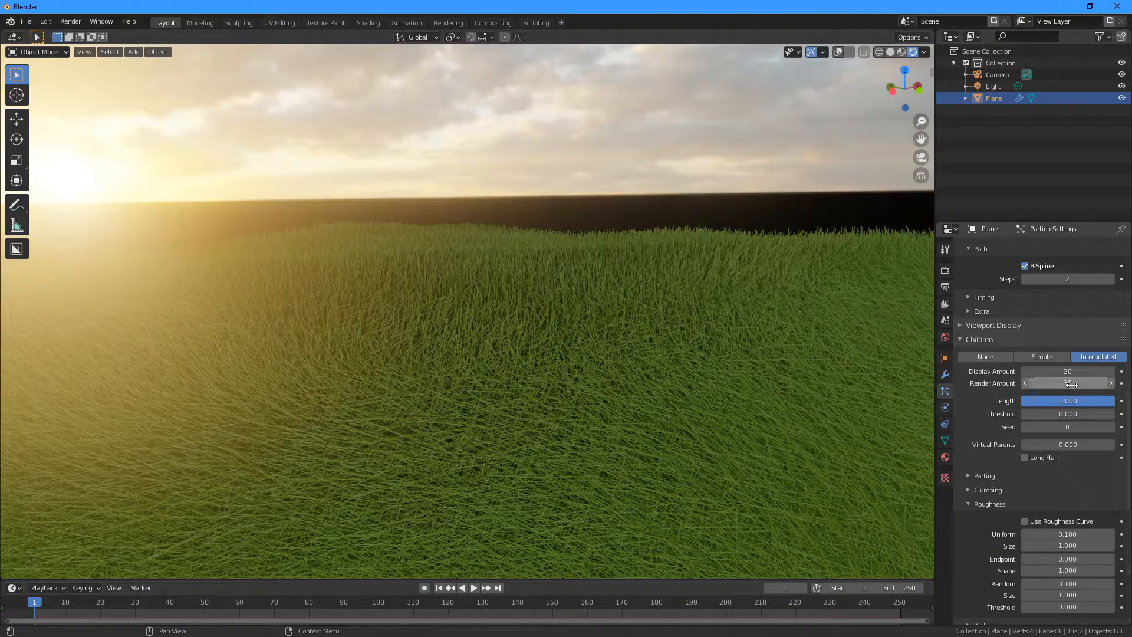
{"action": "left_click", "coordinate": [1067, 382]}
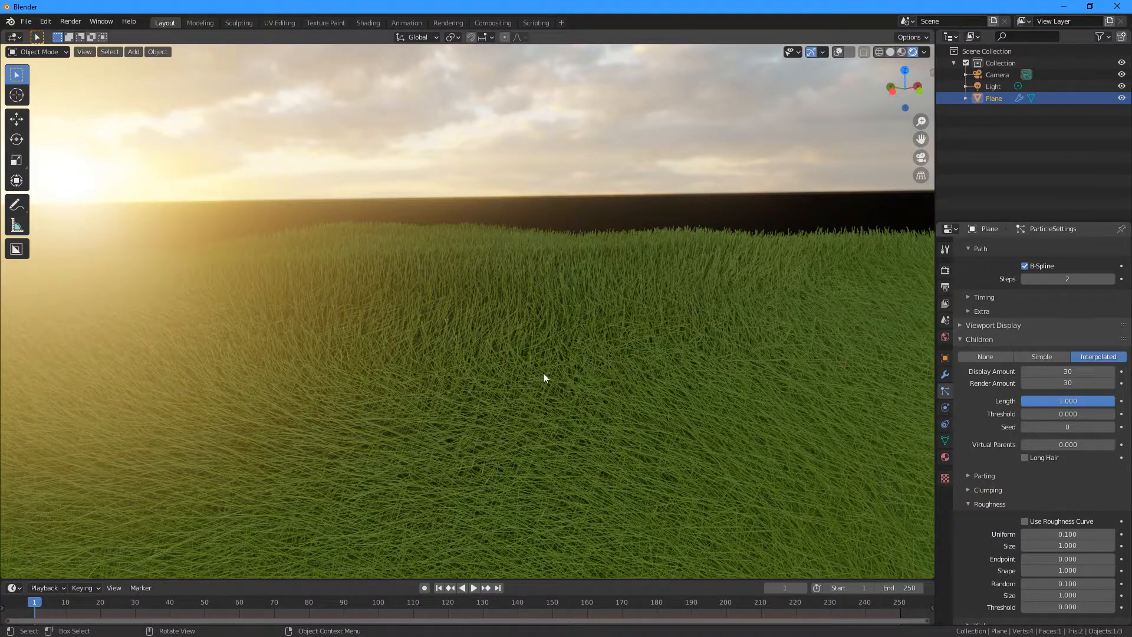
{"action": "scroll", "scroll_direction": "up", "scroll_amount": 3}
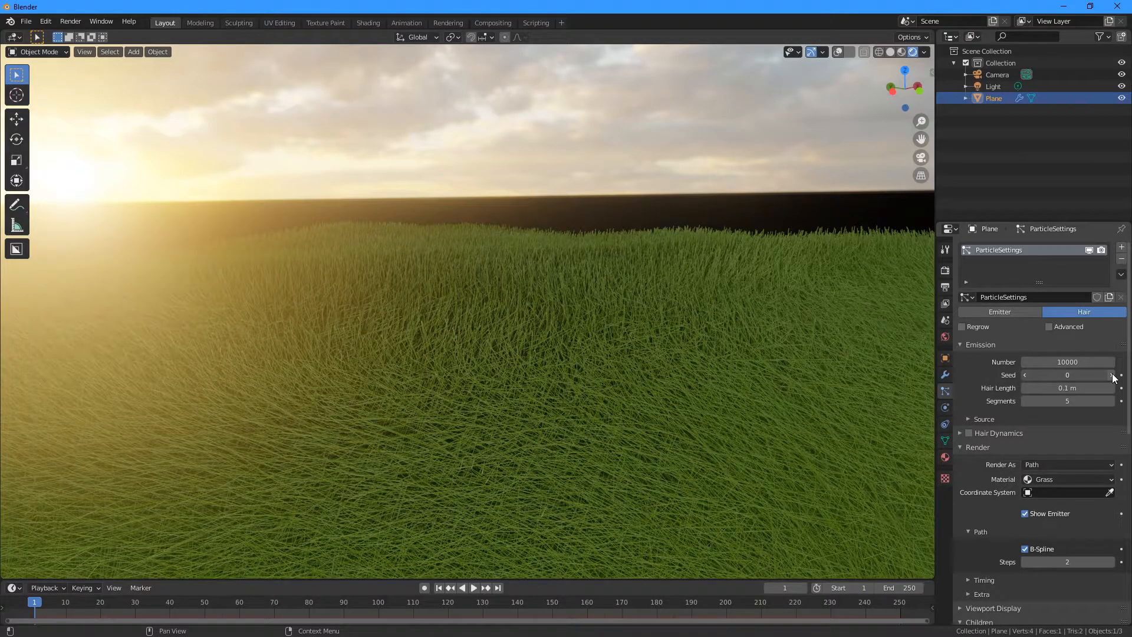
Step: Step the hair emission Seed up to 4 for a new grass distribution
{"action": "left_click", "coordinate": [1110, 375]}
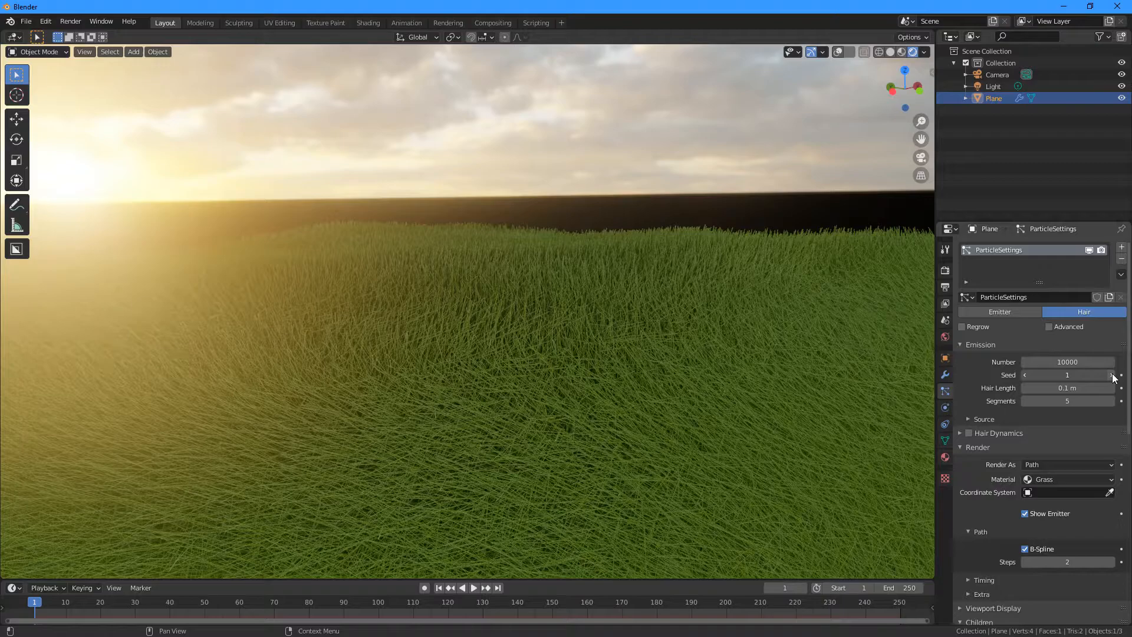
{"action": "left_click", "coordinate": [1111, 374]}
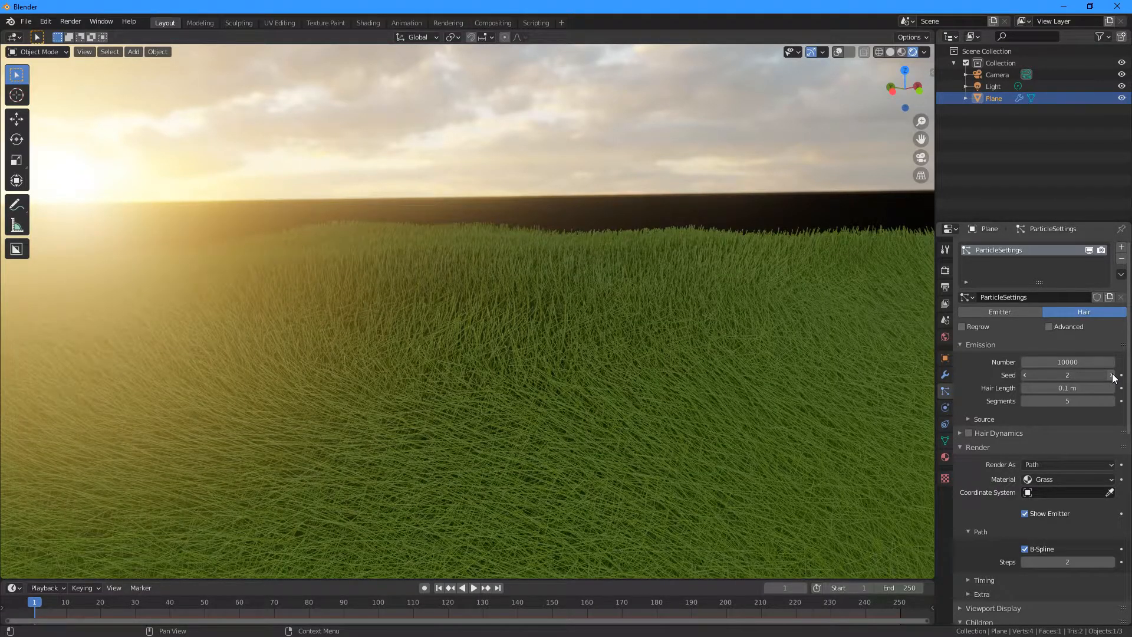
{"action": "left_click", "coordinate": [1111, 375]}
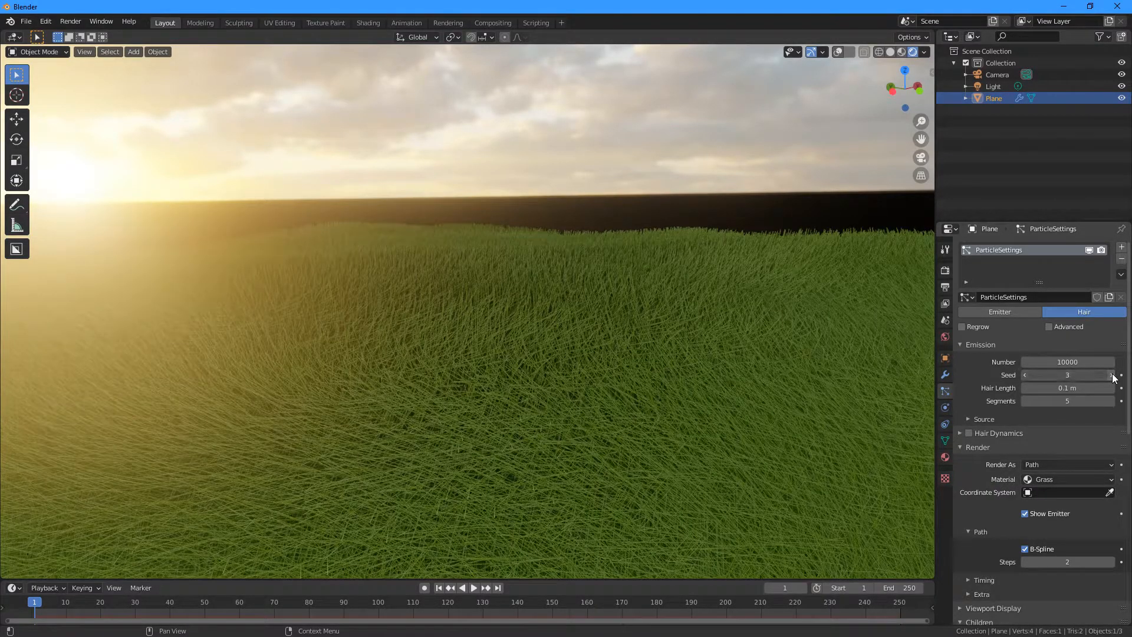
{"action": "left_click", "coordinate": [1112, 375]}
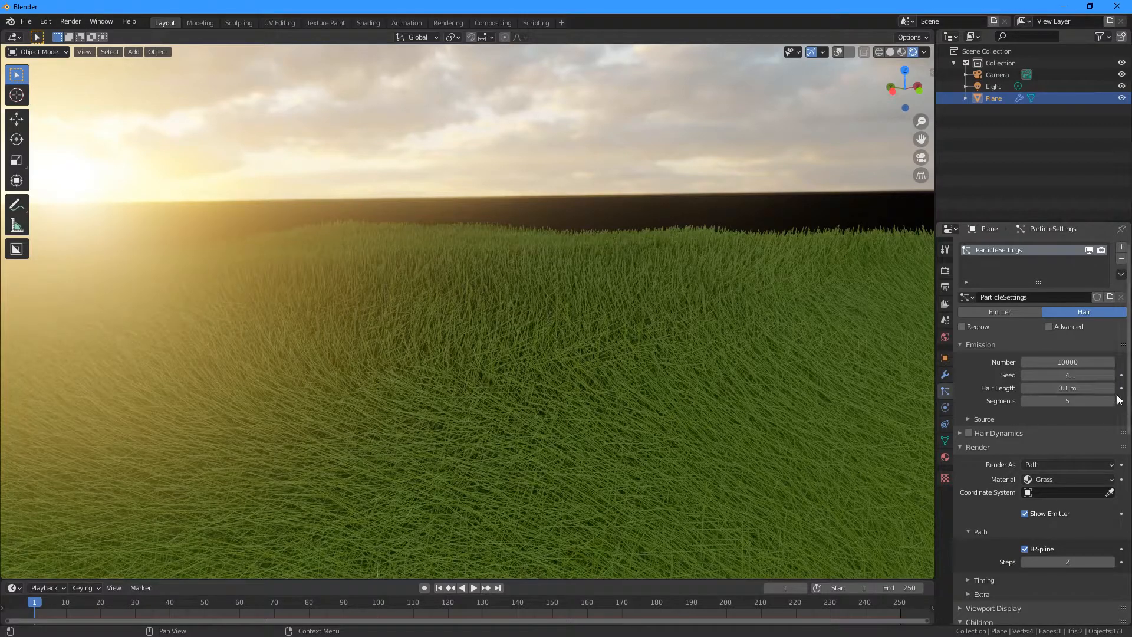
{"action": "left_click", "coordinate": [1109, 388]}
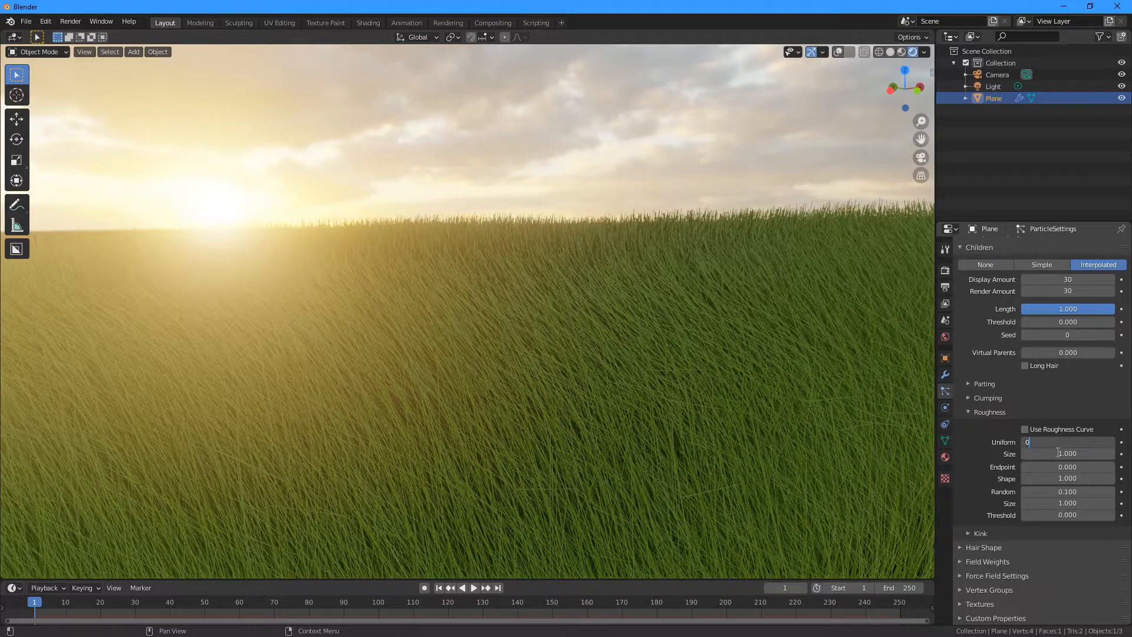
Step: Give the child grass strands a uniform roughness of 0.2
{"action": "type", "text": "0.200"}
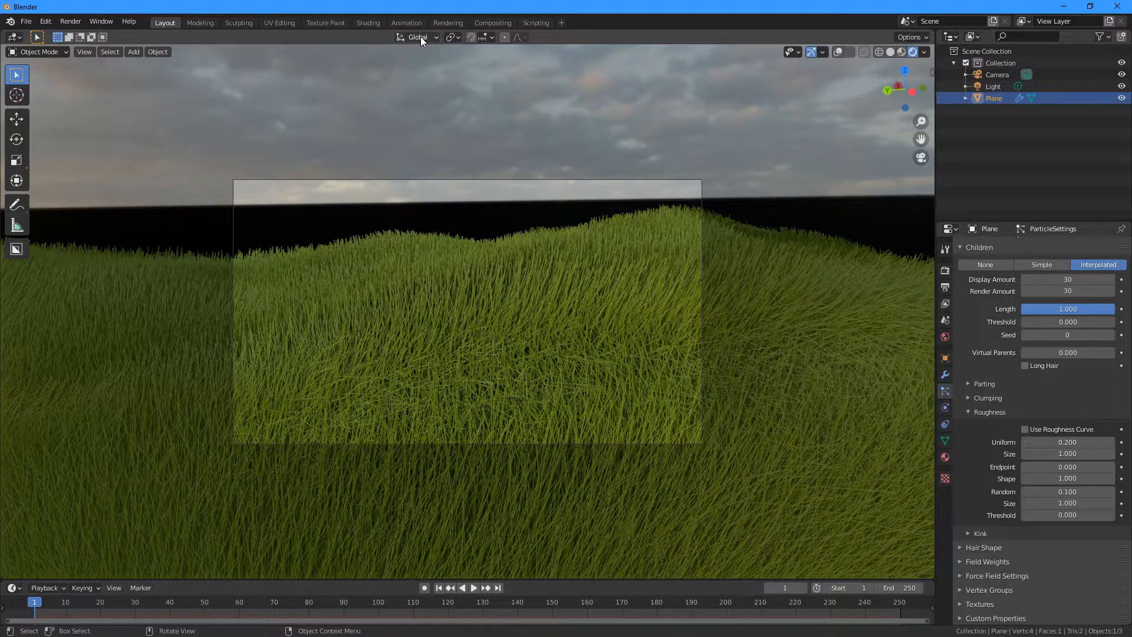
Step: Set transform orientation to View and move the camera to frame the hill low
{"action": "left_click", "coordinate": [417, 37]}
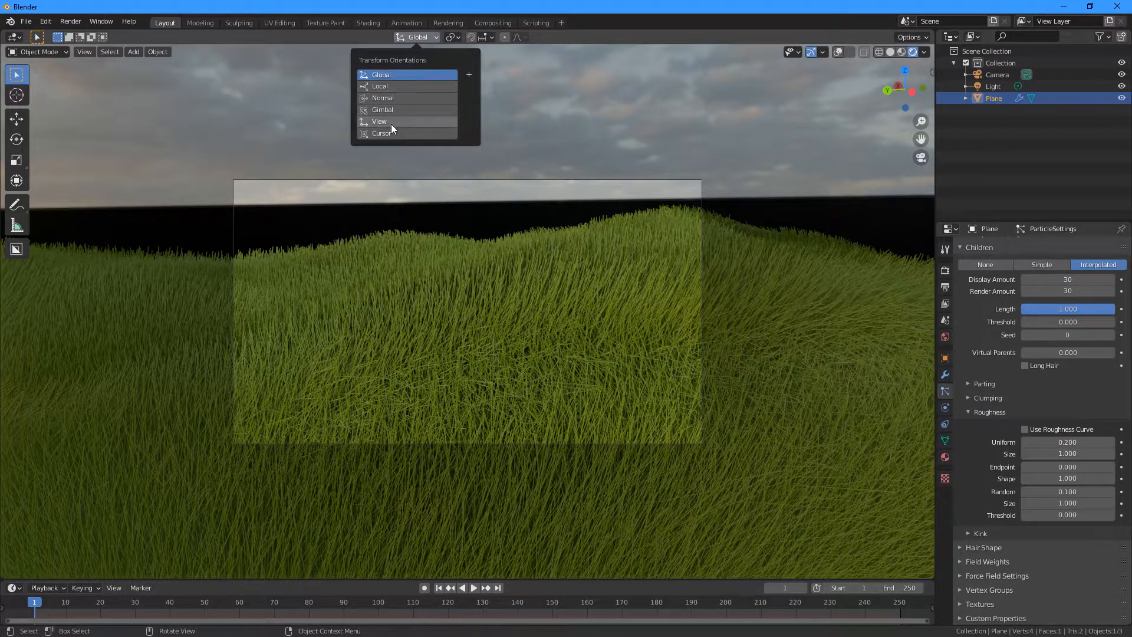
{"action": "left_click", "coordinate": [378, 120]}
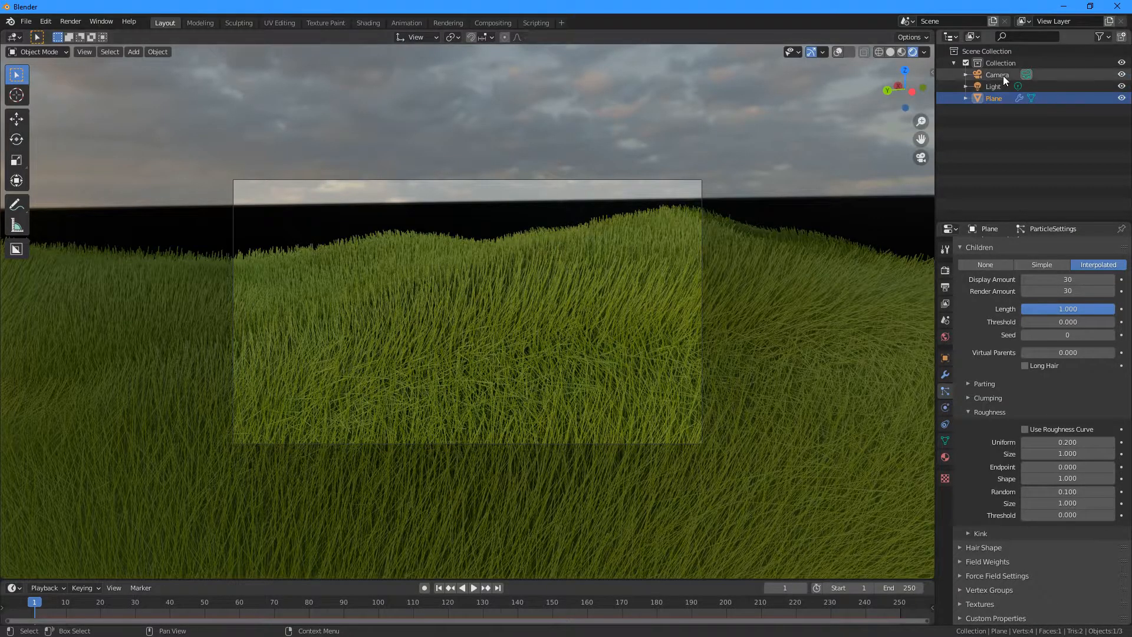
{"action": "left_click", "coordinate": [997, 75]}
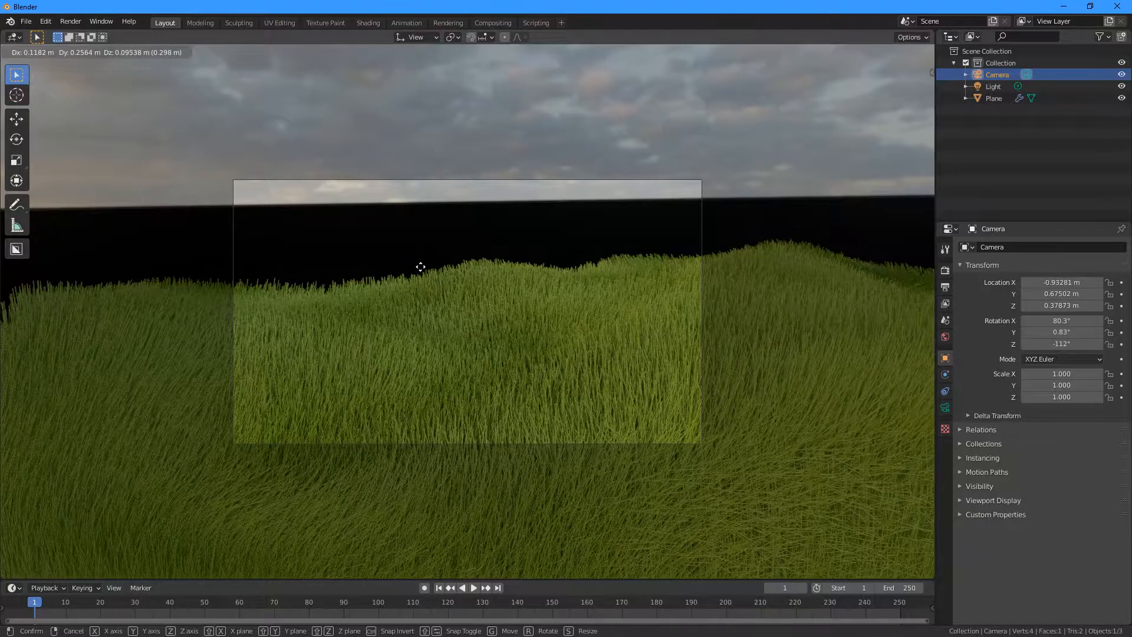
{"action": "mouse_move", "coordinate": [433, 292]}
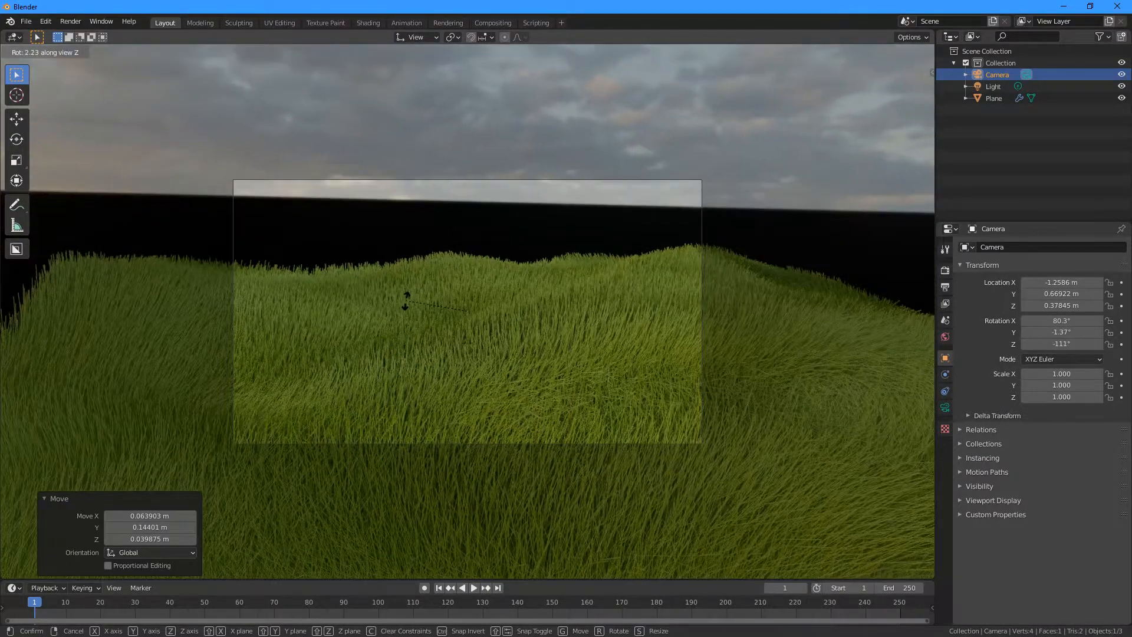
{"action": "mouse_move", "coordinate": [433, 303]}
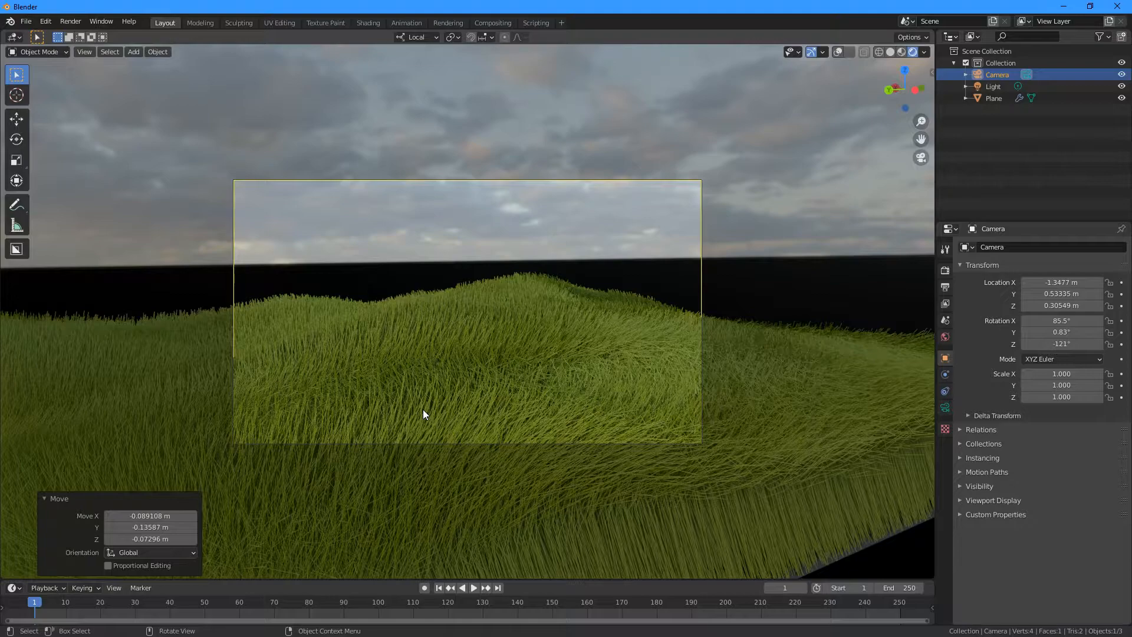
{"action": "mouse_move", "coordinate": [349, 96]}
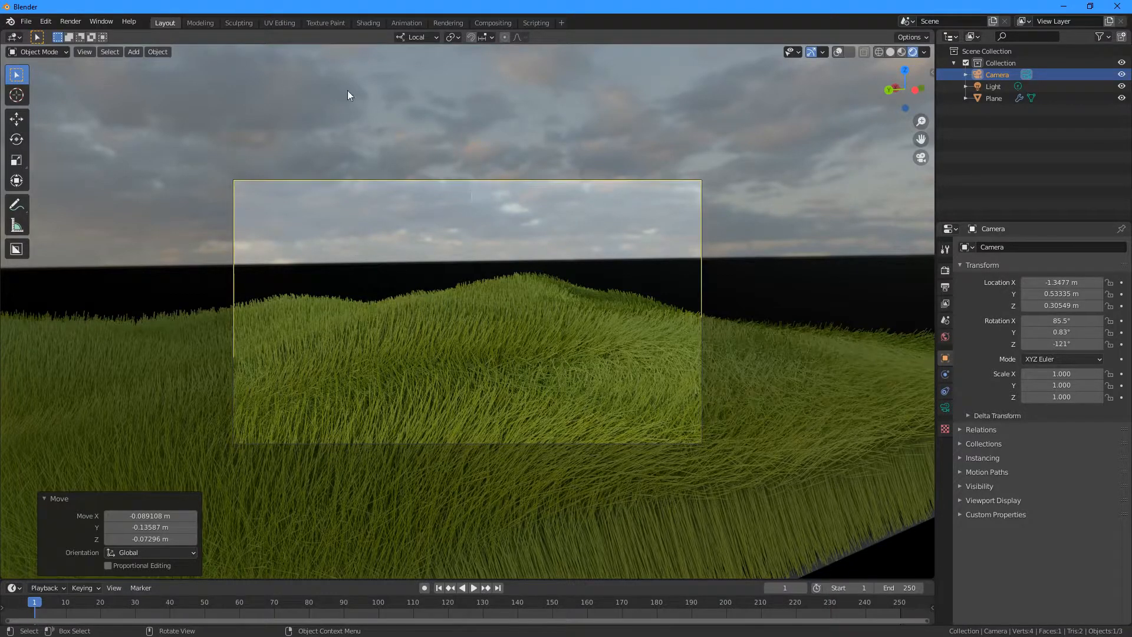
{"action": "left_click", "coordinate": [368, 22]}
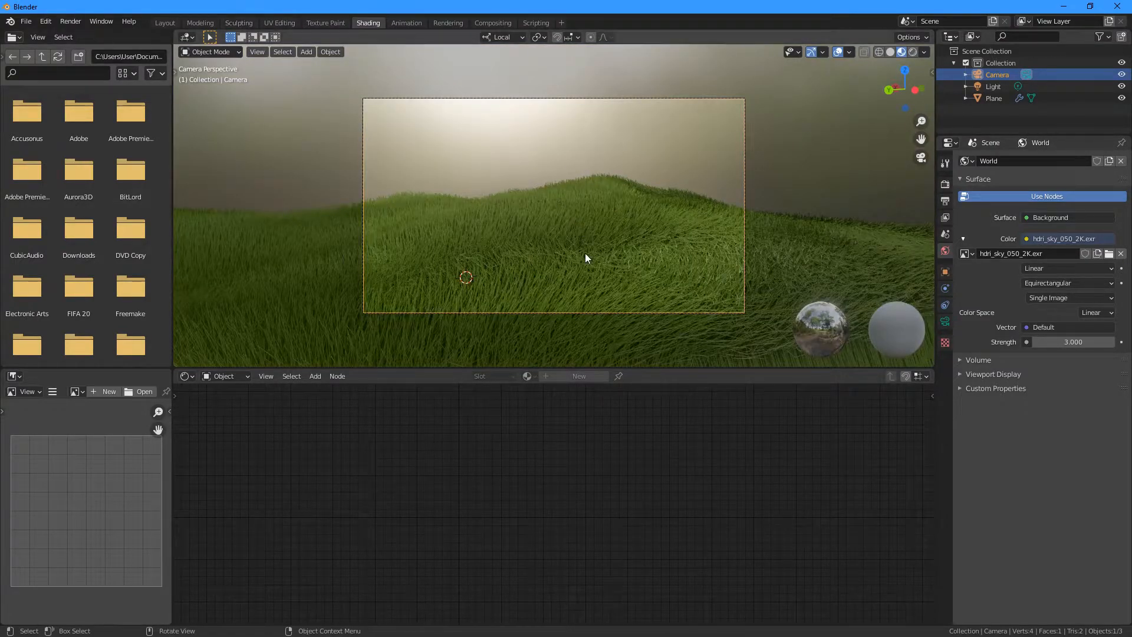
{"action": "mouse_move", "coordinate": [567, 211]}
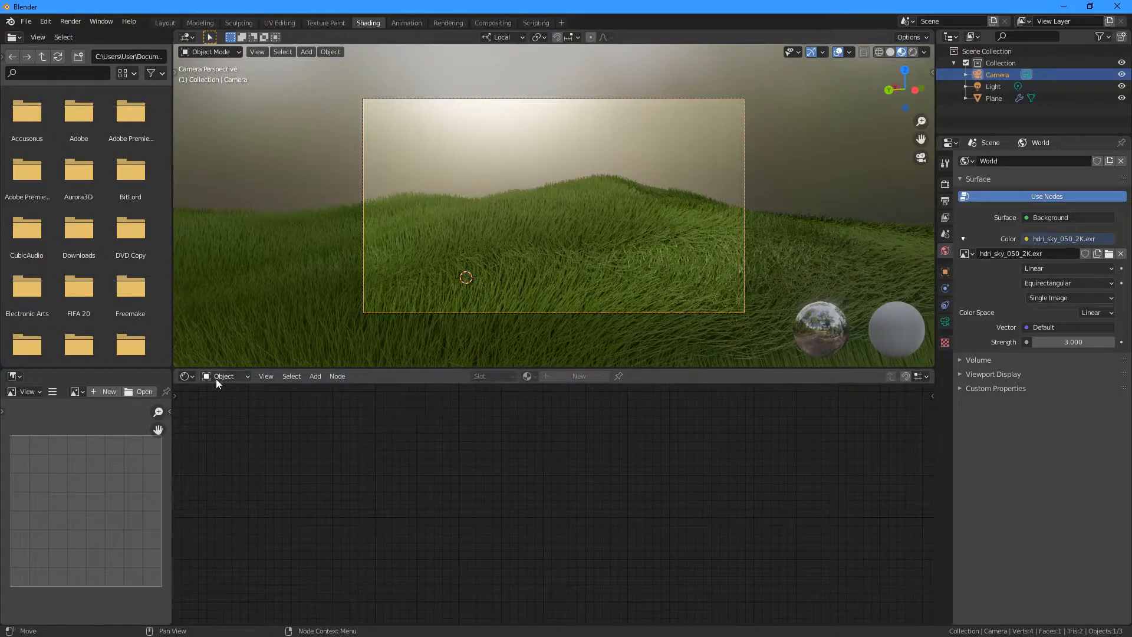
Step: Rotate the world HDRI's Mapping node so the sun glows behind the hill
{"action": "left_click", "coordinate": [224, 375]}
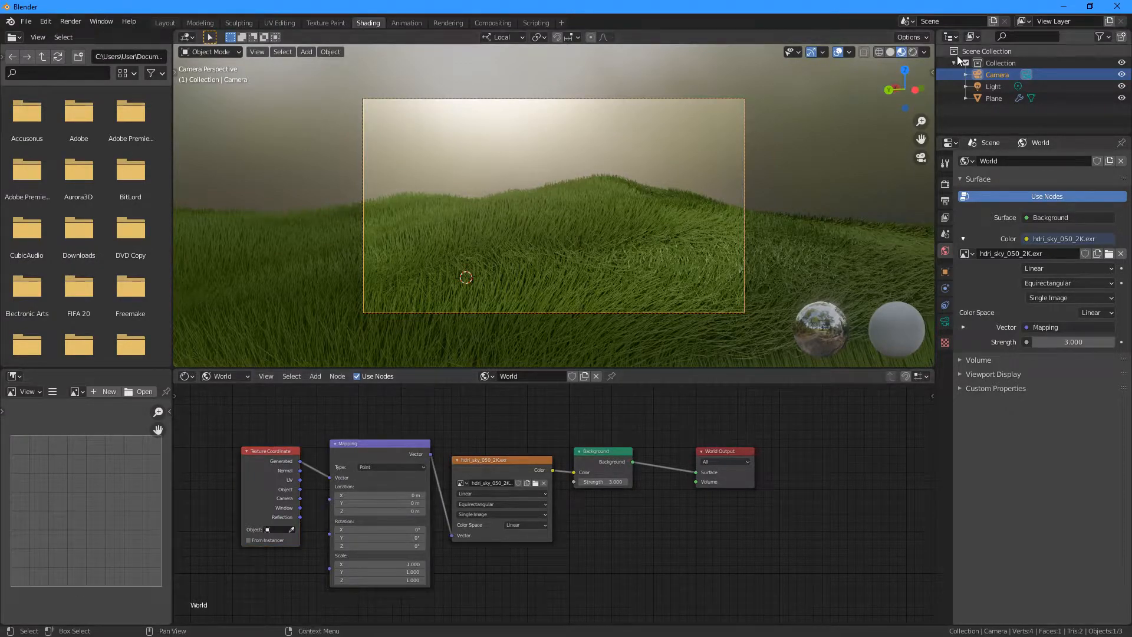
{"action": "left_click", "coordinate": [913, 50]}
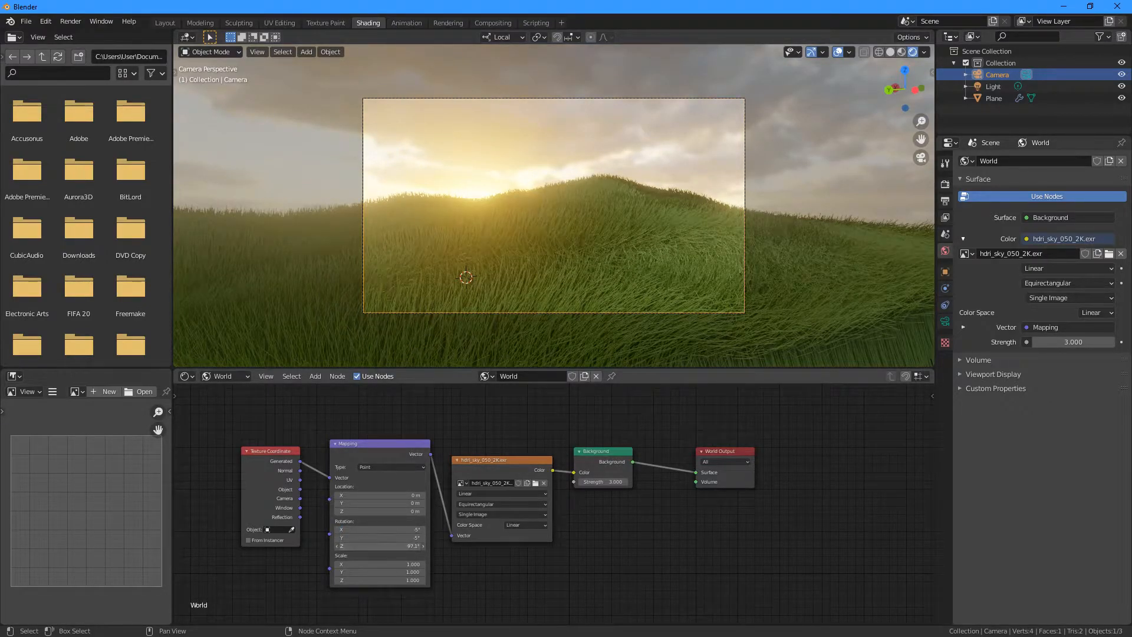
{"action": "left_click", "coordinate": [378, 528]}
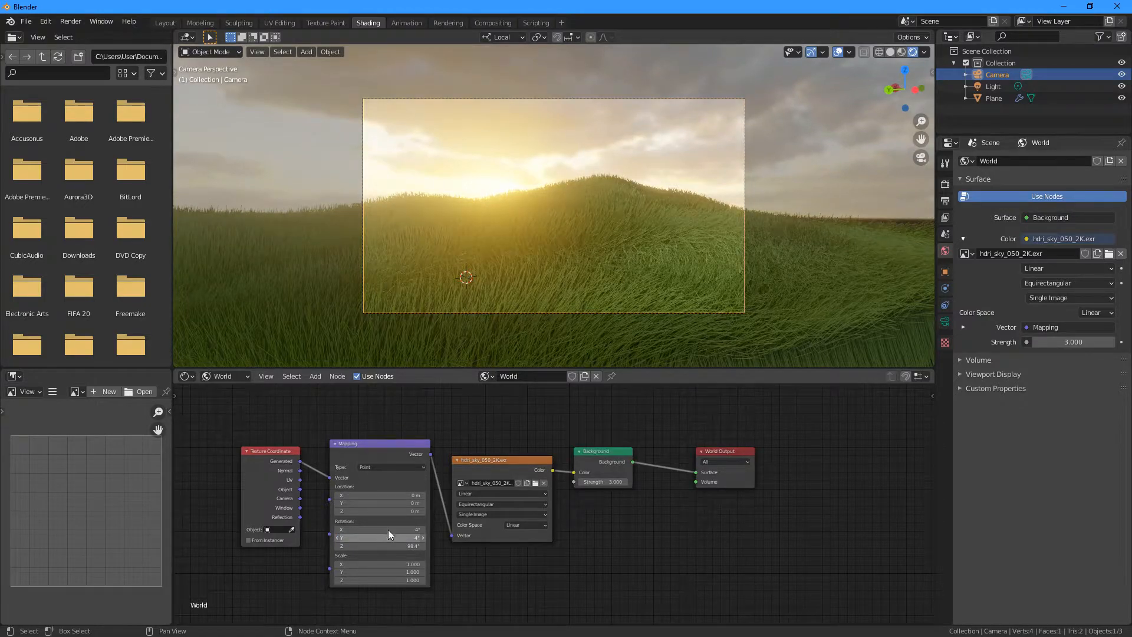
{"action": "left_click", "coordinate": [165, 22]}
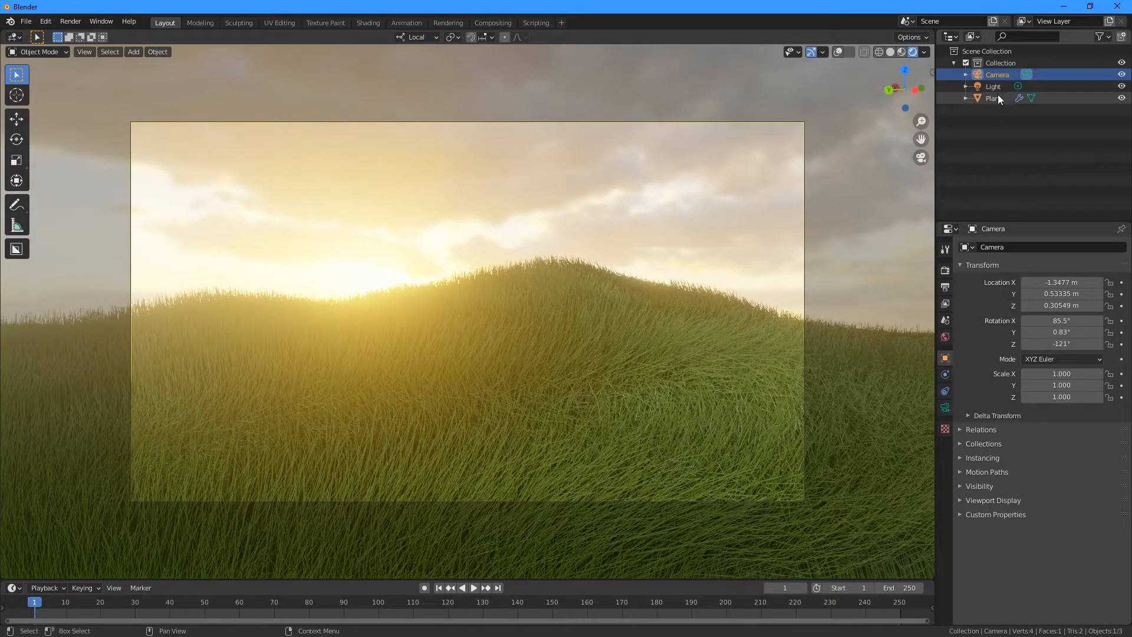
Step: Warm the plane's Grass material base colour toward a dry yellow
{"action": "left_click", "coordinate": [992, 98]}
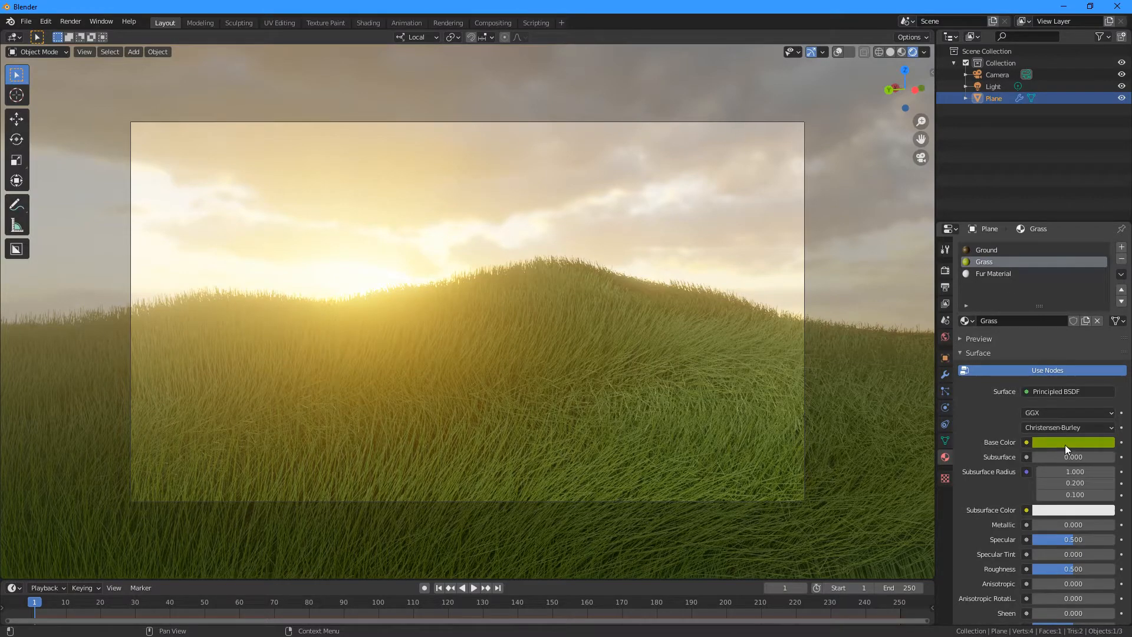
{"action": "left_click", "coordinate": [1072, 442]}
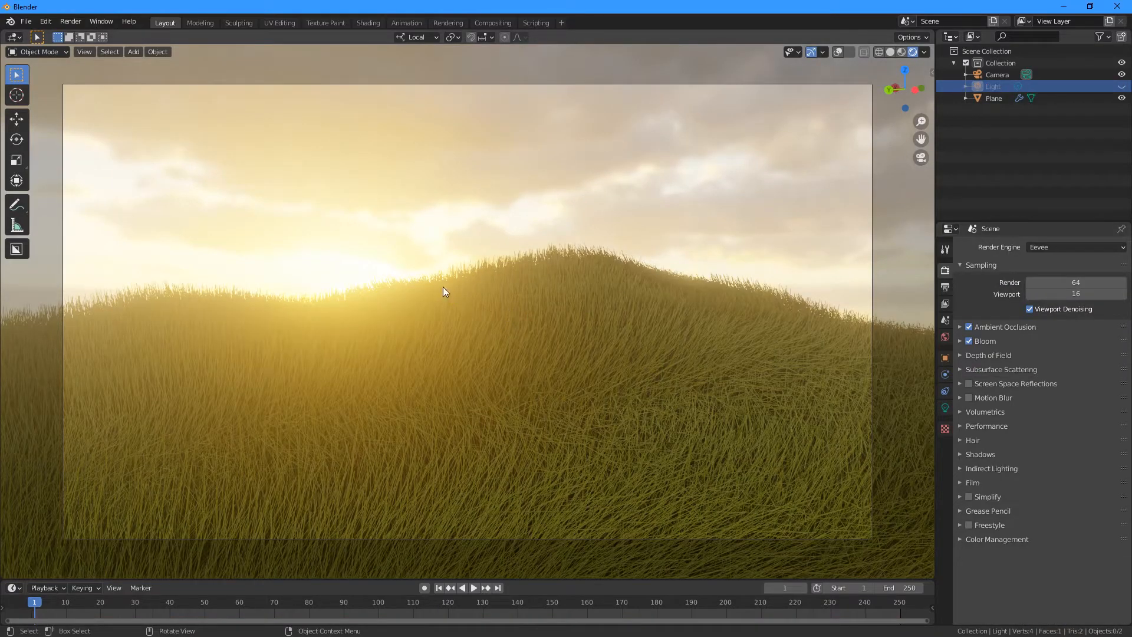
Step: Render the camera view to a final image with Render Image (F12)
{"action": "left_click", "coordinate": [70, 21]}
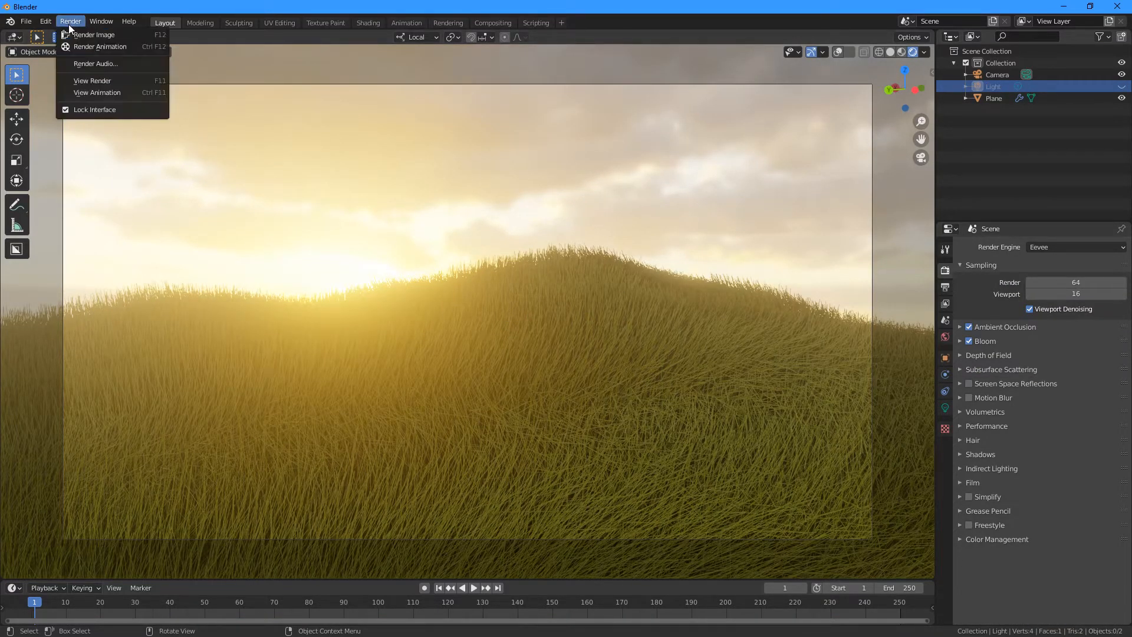
{"action": "left_click", "coordinate": [70, 21]}
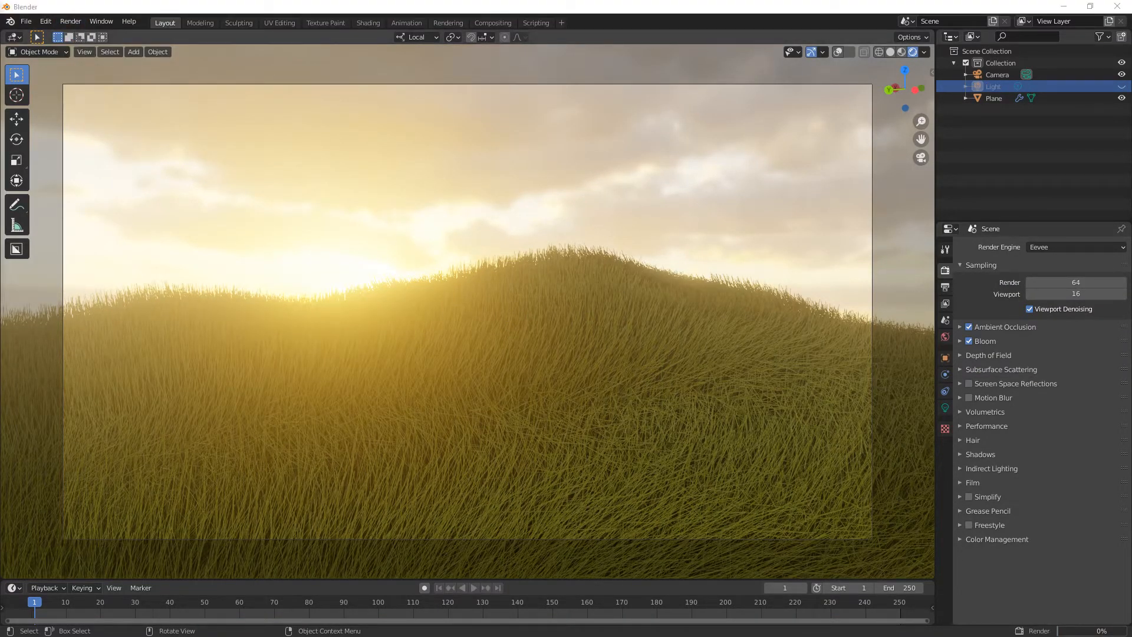
{"action": "key", "text": "F12"}
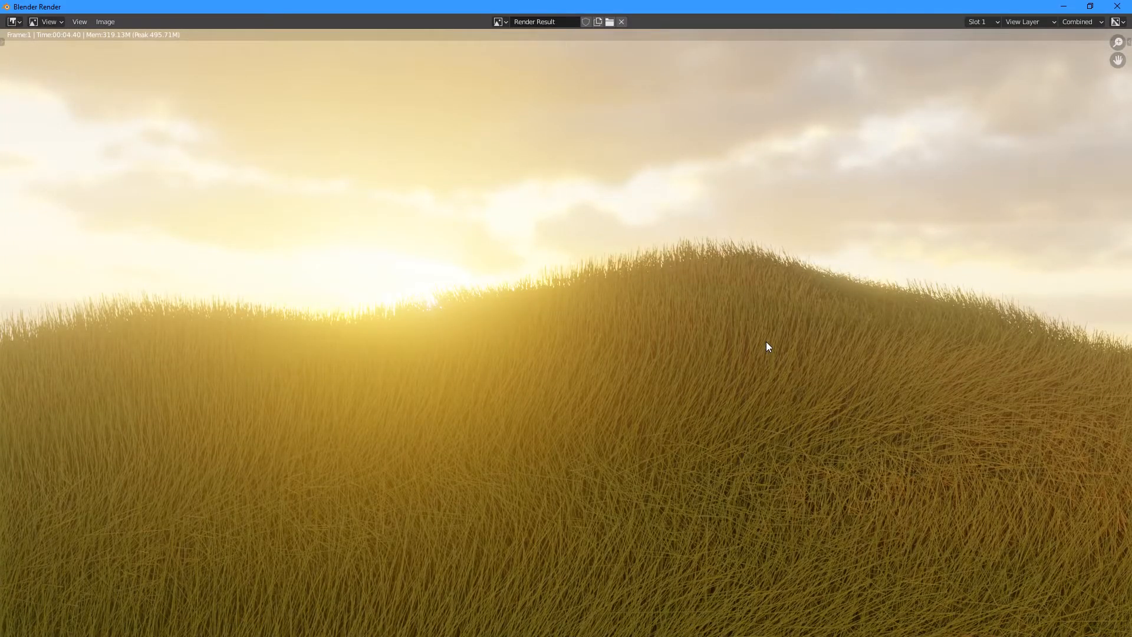
{"action": "mouse_move", "coordinate": [770, 333]}
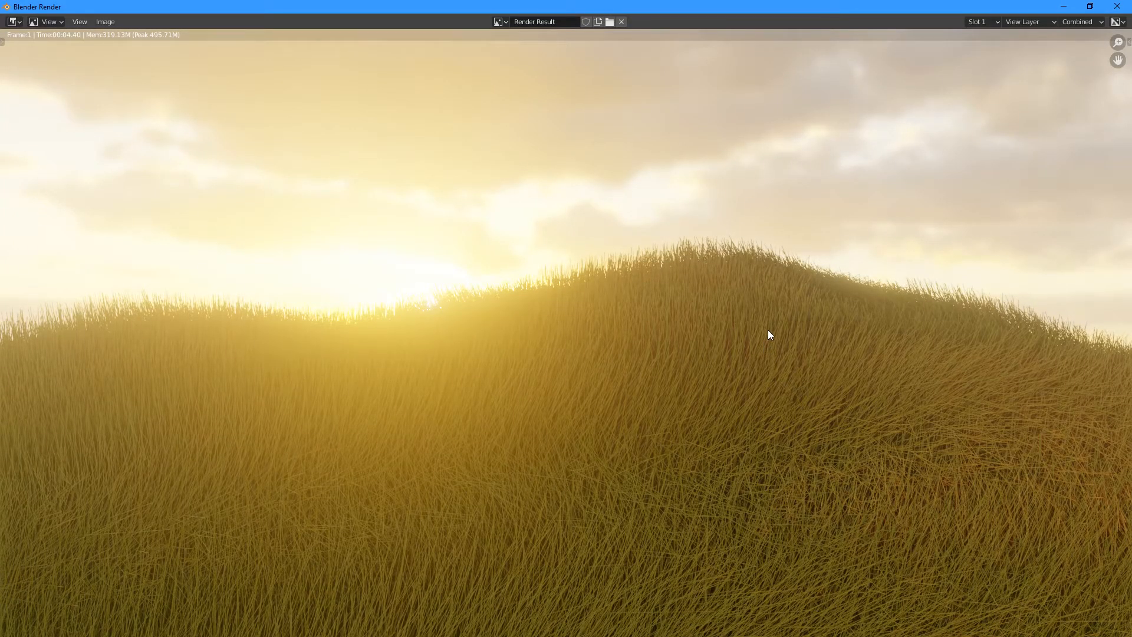